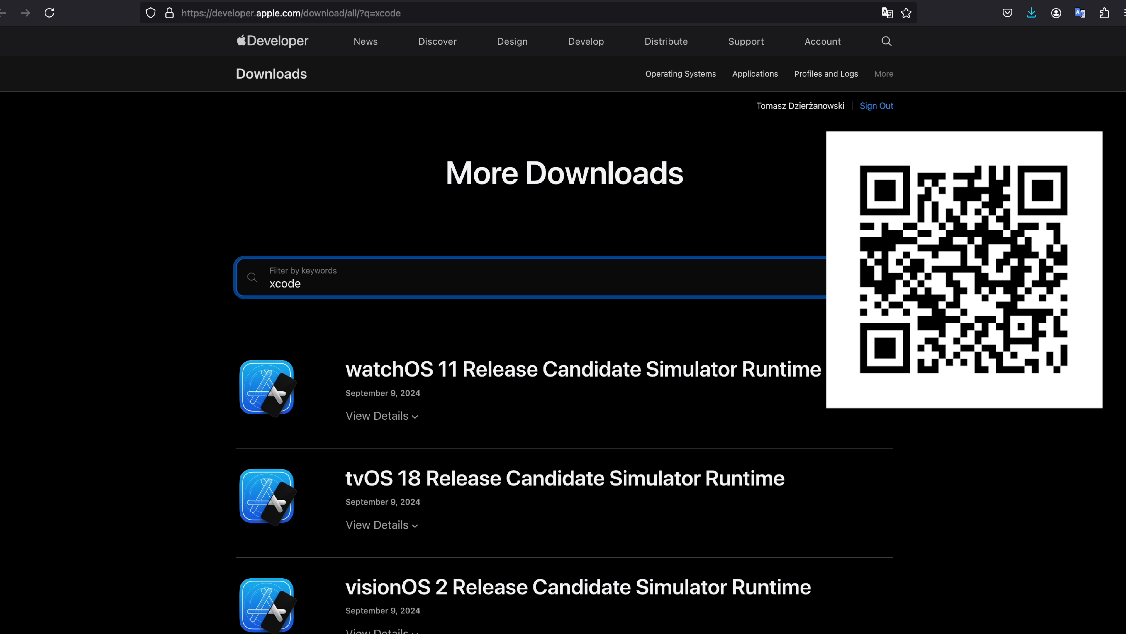
# Step: Download the Xcode 16 Release Candidate .xip from Apple Developer downloads, opening it with Archive Utility
pyautogui.scroll(-3)
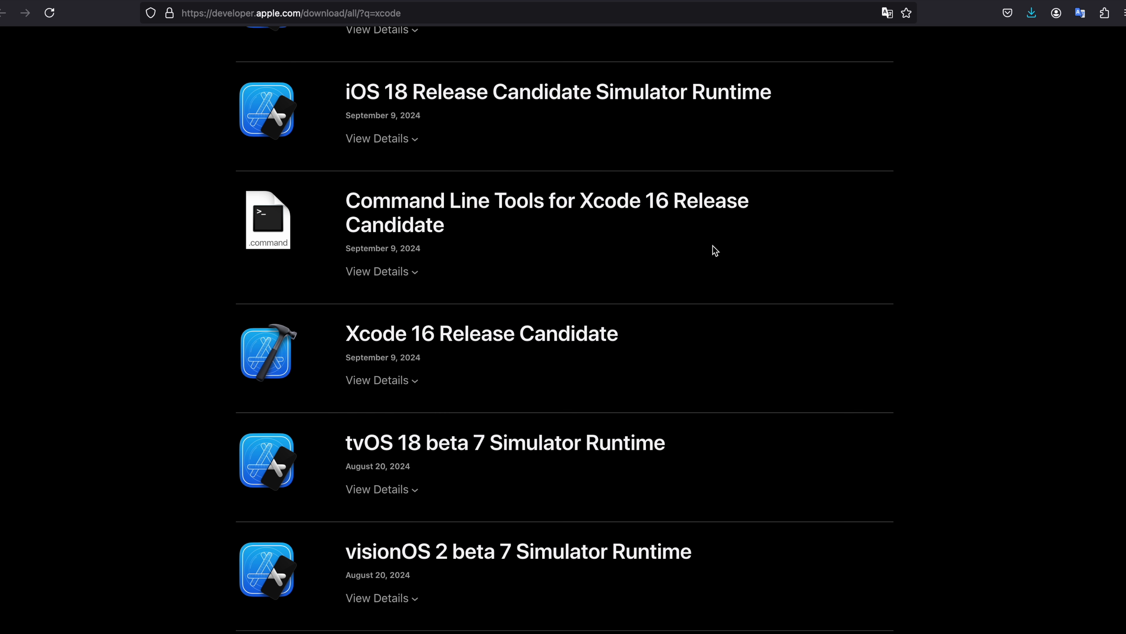
pyautogui.scroll(-3)
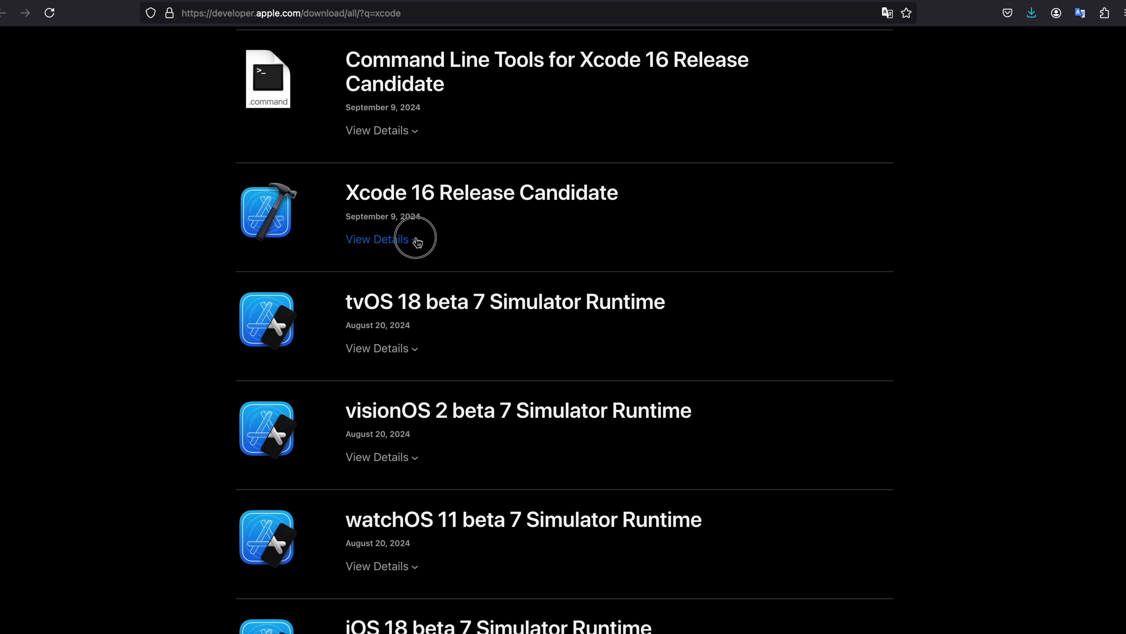
pyautogui.click(376, 239)
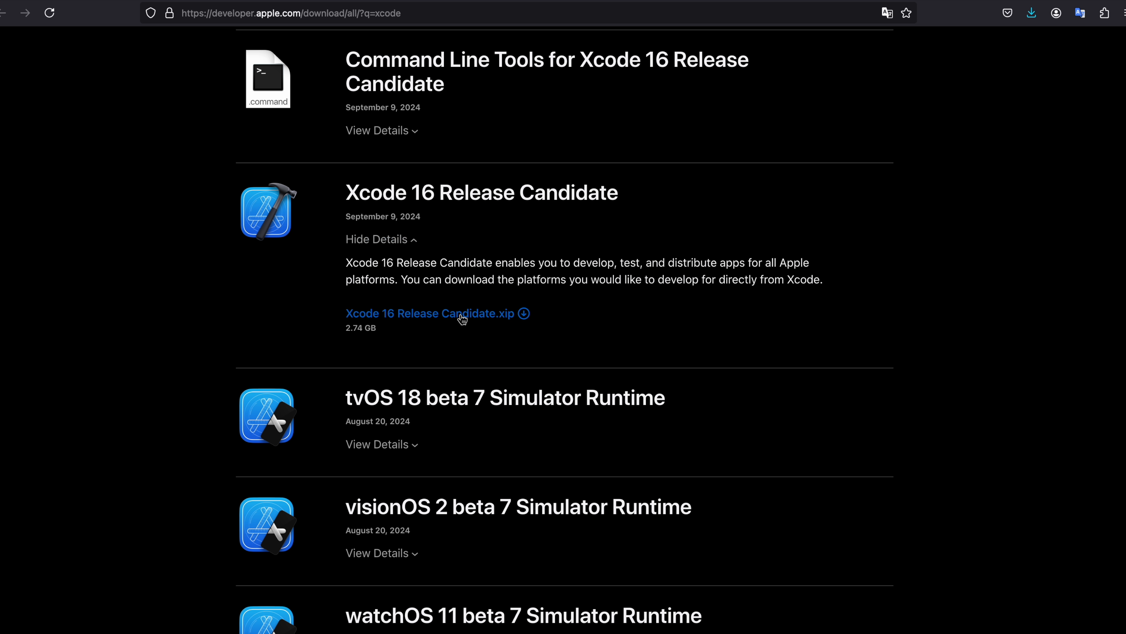
pyautogui.click(441, 313)
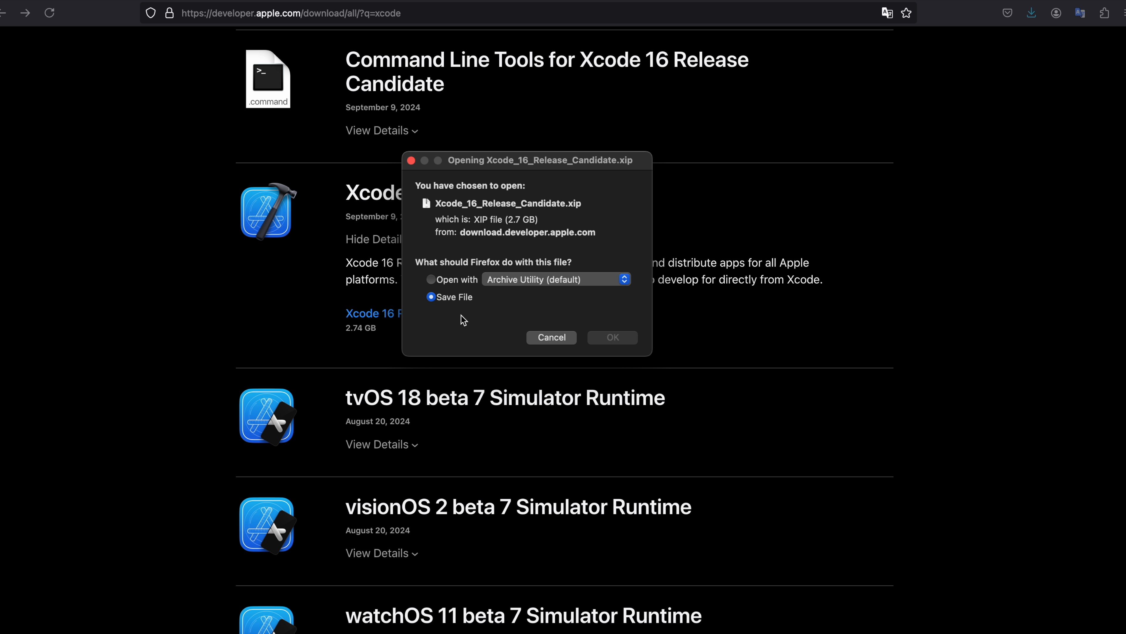
pyautogui.click(431, 279)
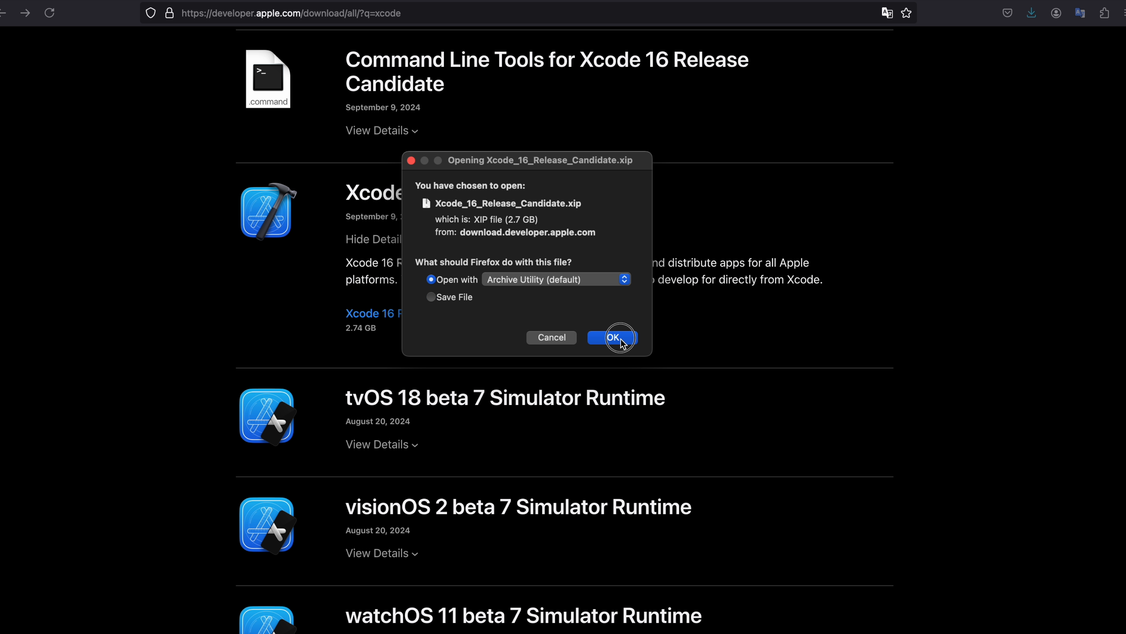
pyautogui.click(612, 338)
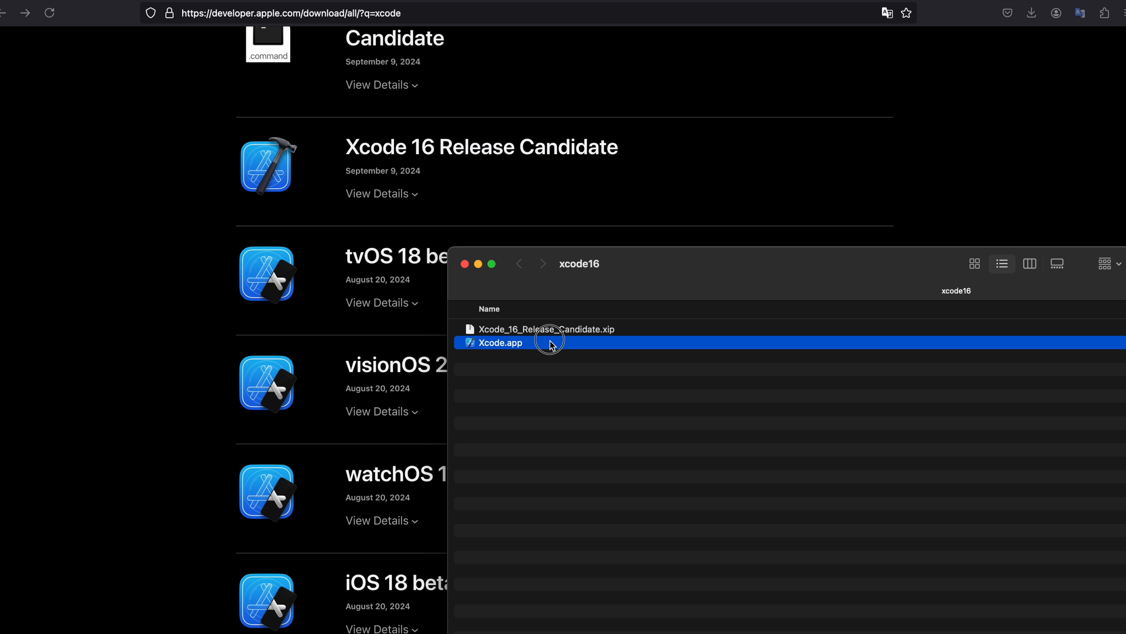
# Step: Launch Xcode.app, agree to the SDK license, install with macOS 15.0 support only, relaunch, and dismiss the welcome screens
pyautogui.doubleClick(549, 343)
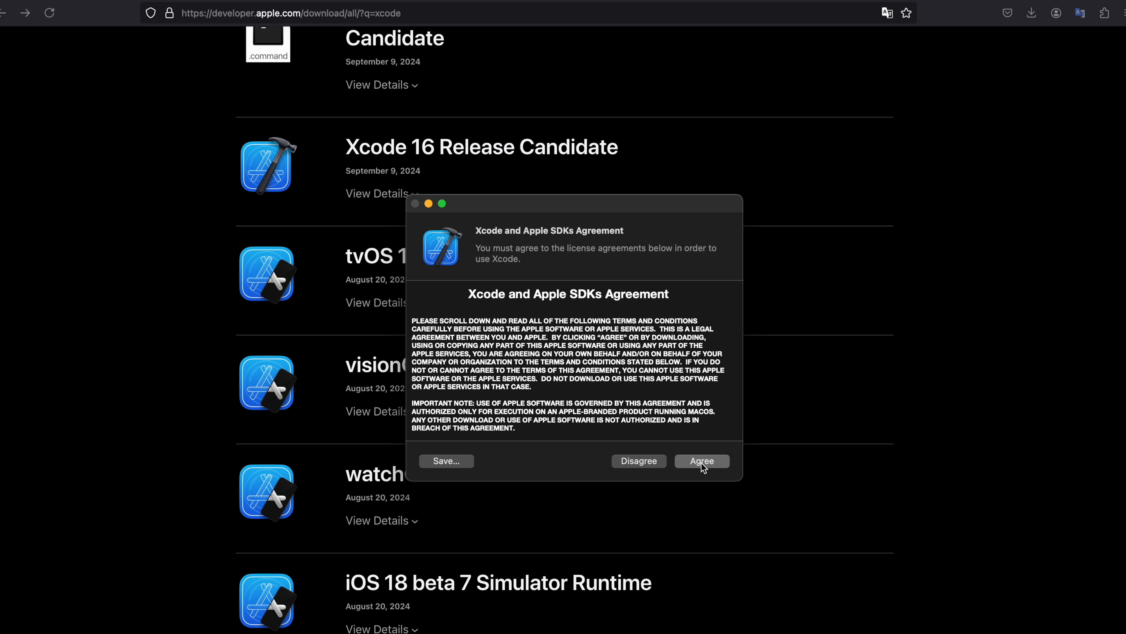
pyautogui.click(702, 461)
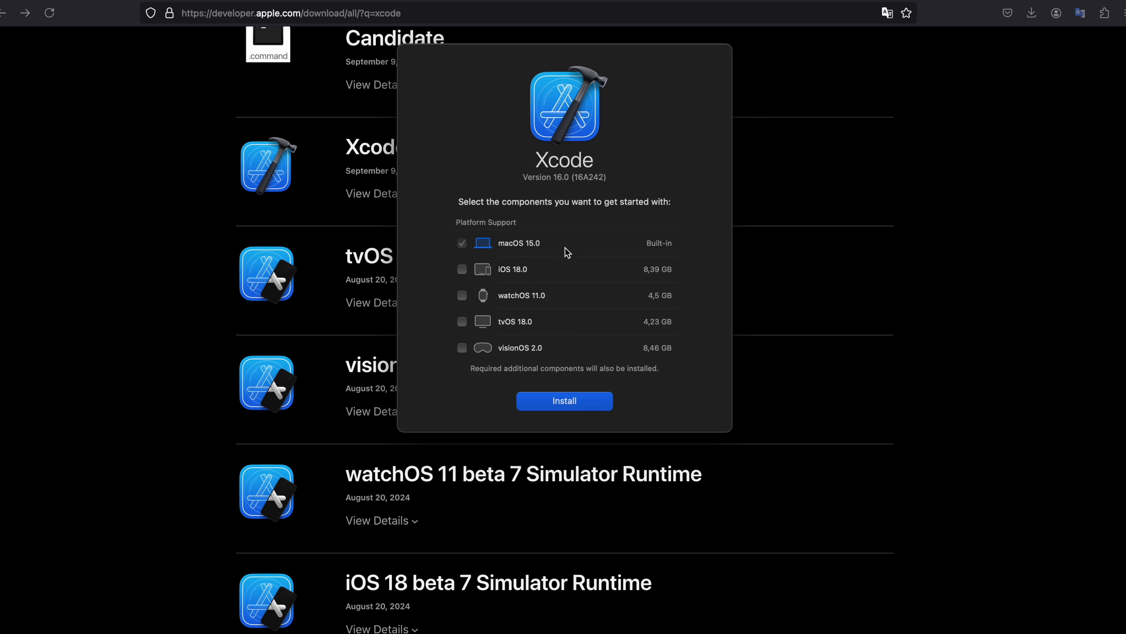
pyautogui.moveTo(558, 406)
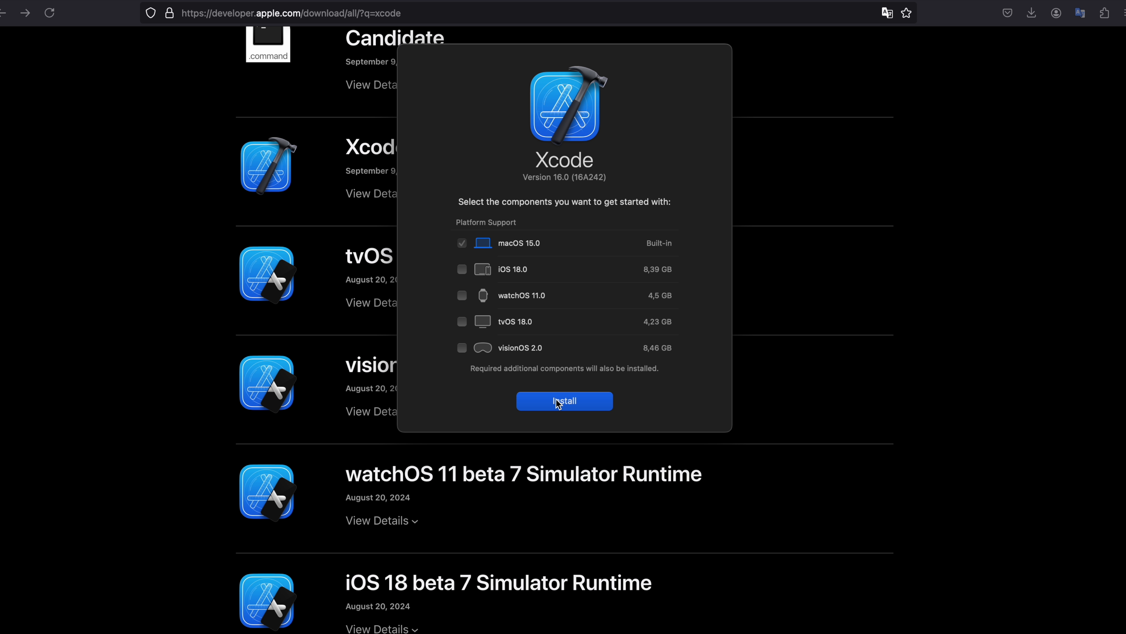
pyautogui.click(565, 401)
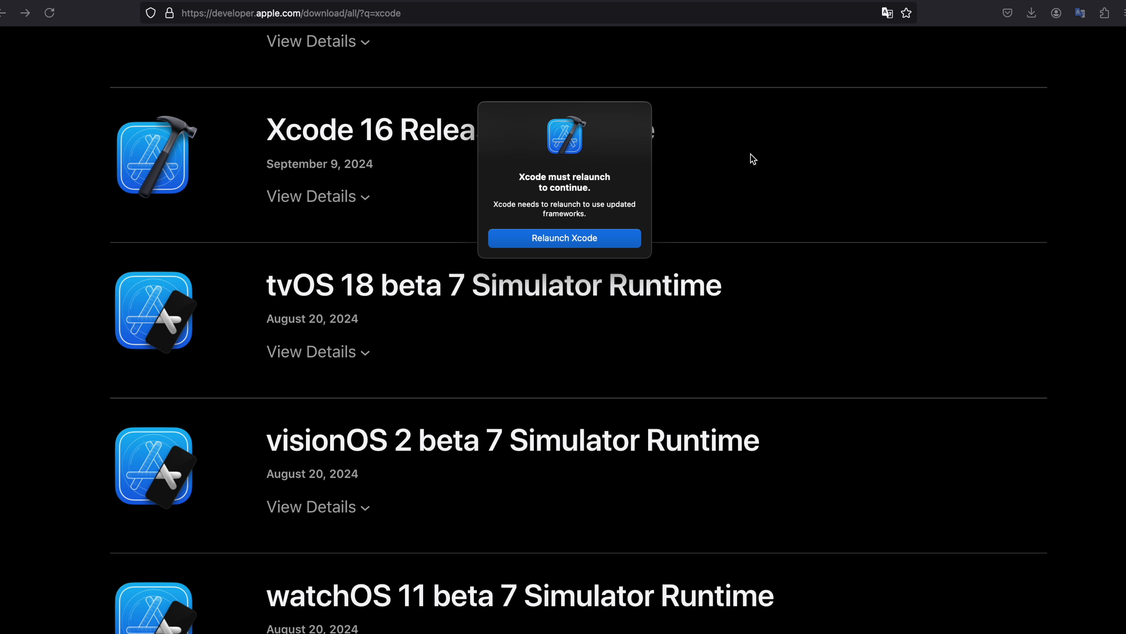
pyautogui.moveTo(627, 226)
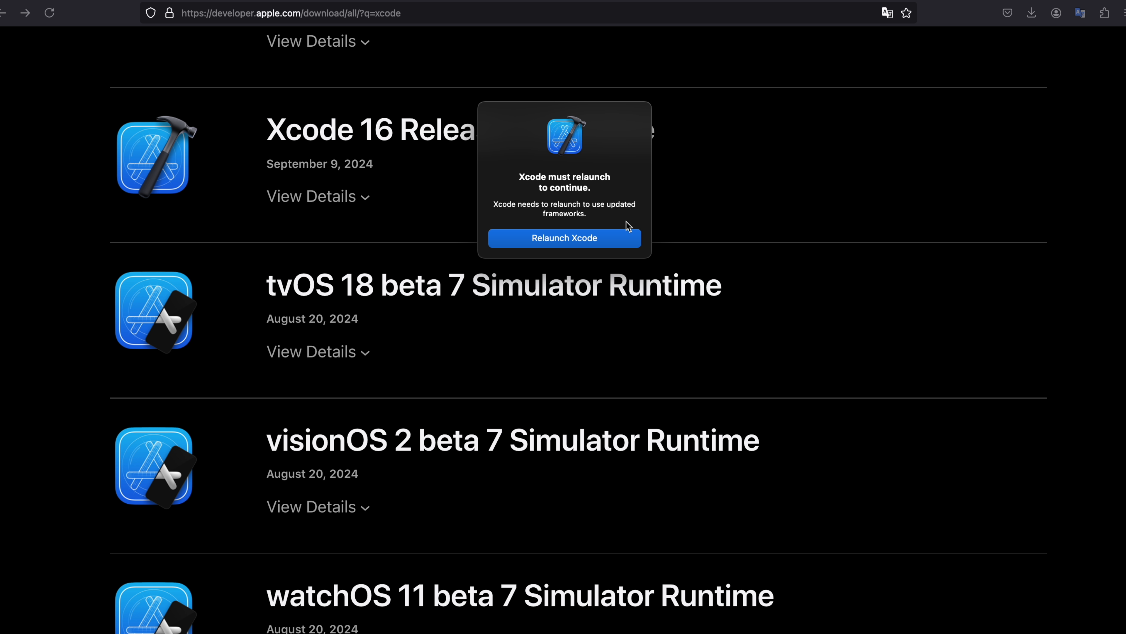
pyautogui.click(564, 238)
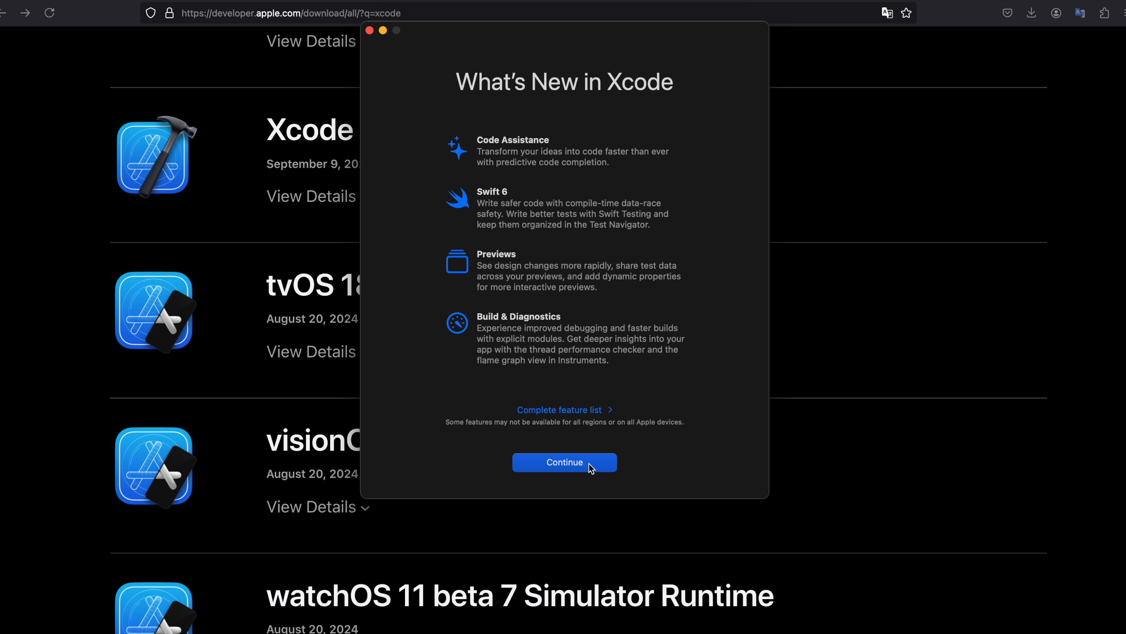
pyautogui.click(564, 462)
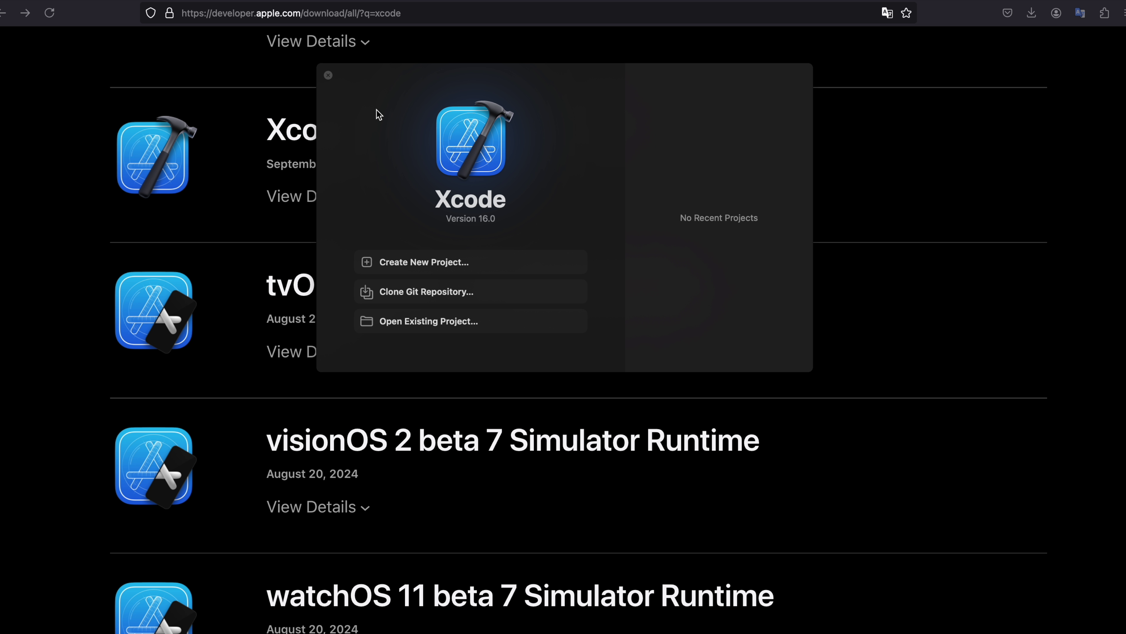
pyautogui.click(329, 75)
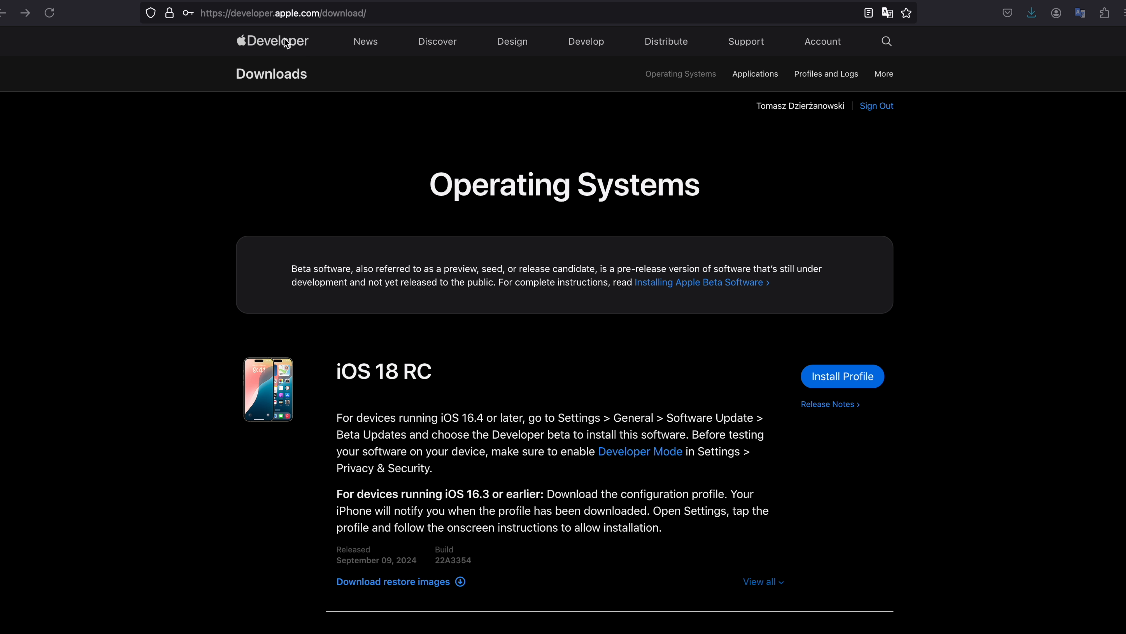
pyautogui.moveTo(243, 52)
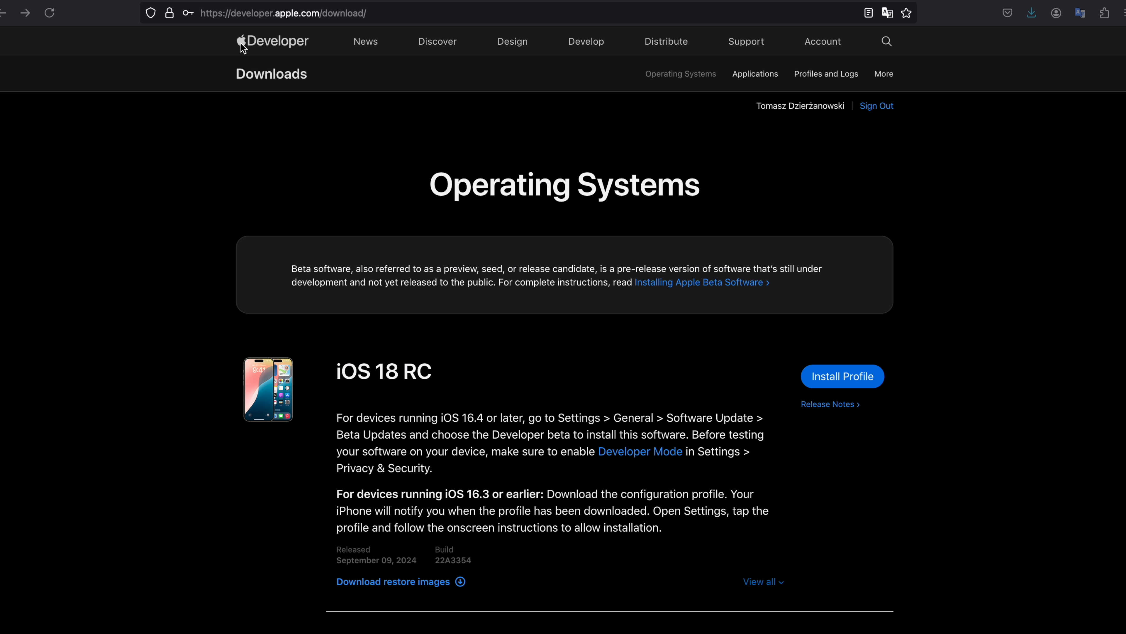
pyautogui.moveTo(289, 80)
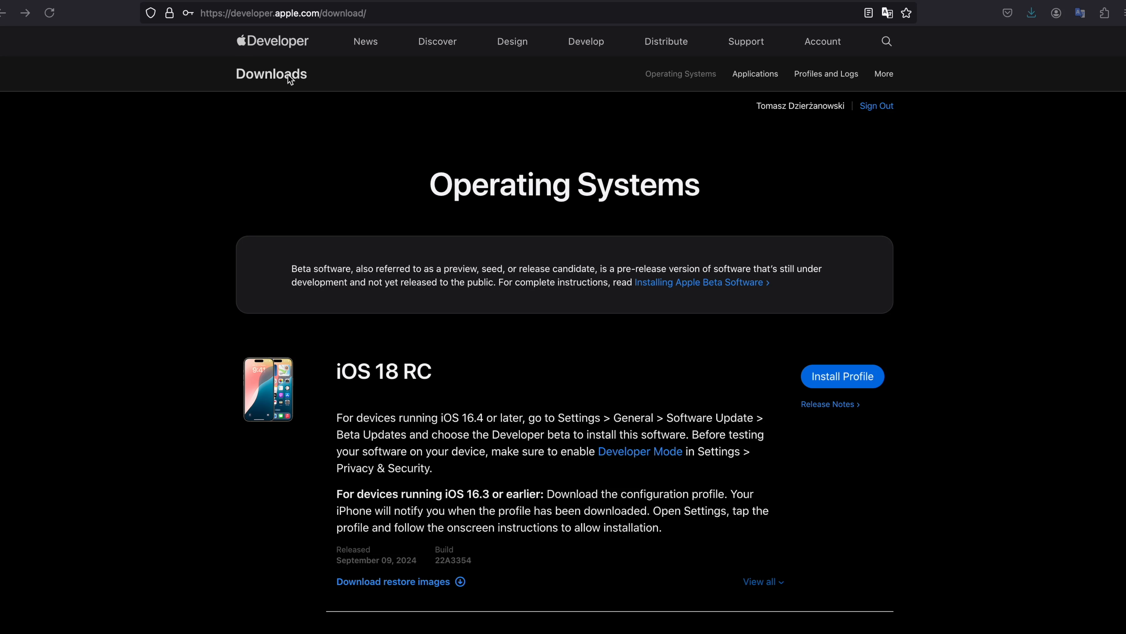
# Step: Scroll the Operating Systems downloads page down to macOS 15 RC's Apple silicon restore image section
pyautogui.scroll(-3)
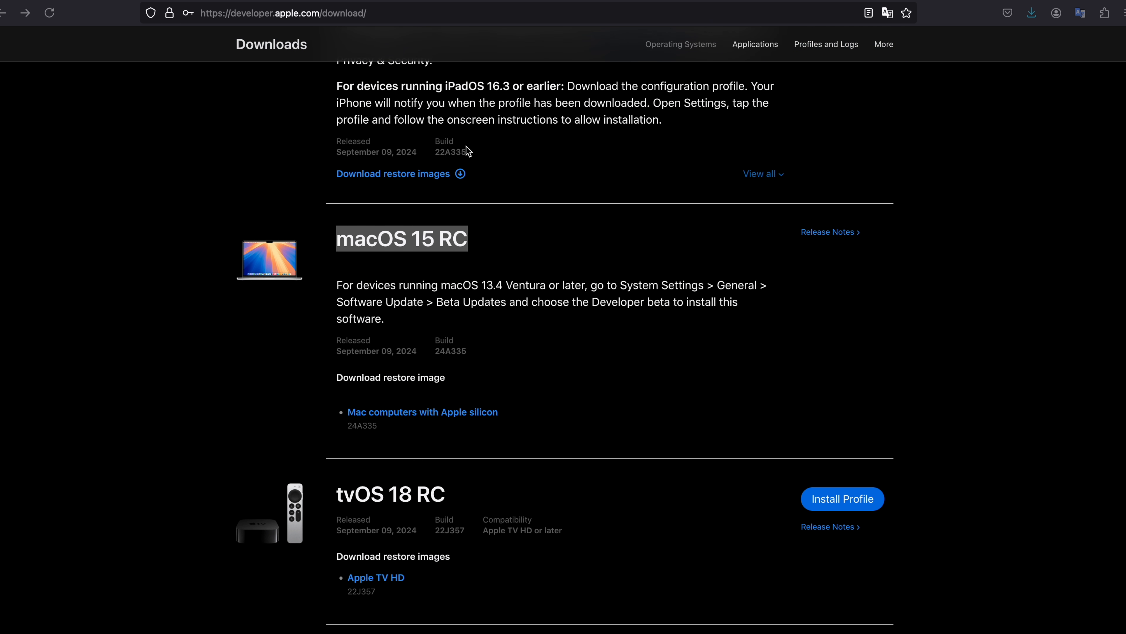
pyautogui.scroll(-3)
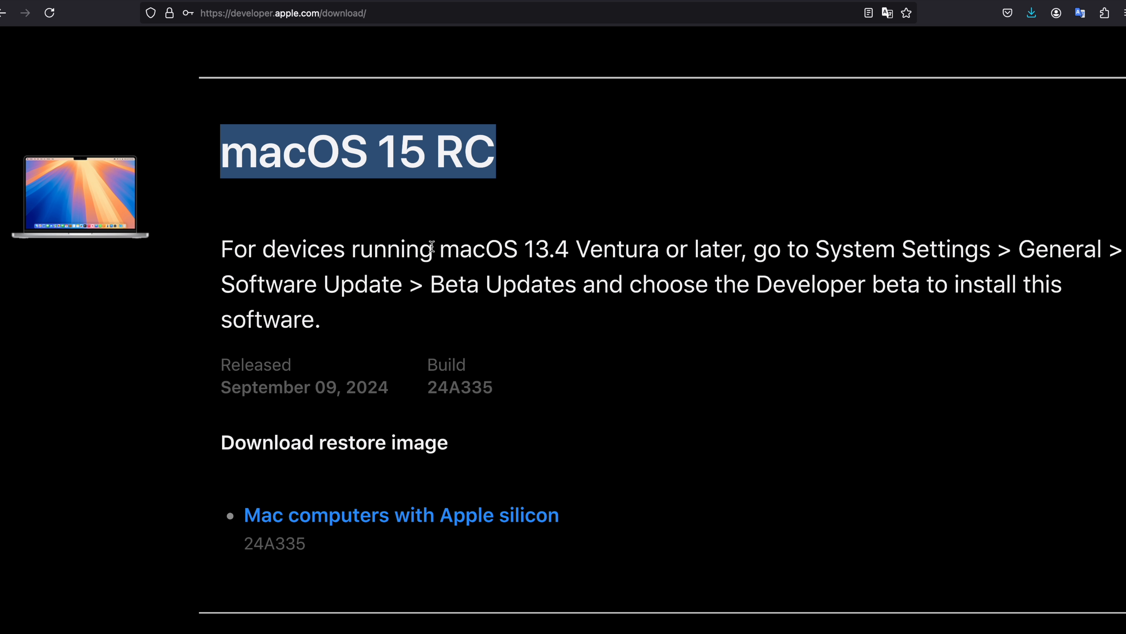
pyautogui.scroll(-3)
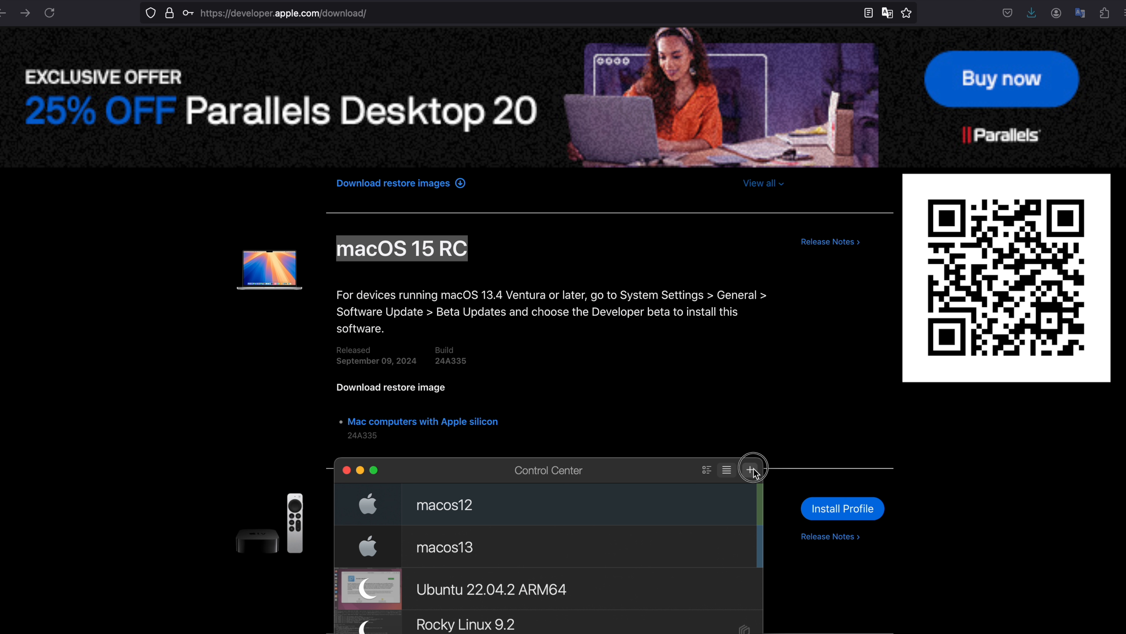
# Step: Start a new VM in the Installation Assistant from an image file and bring up the file browser to pick it
pyautogui.click(750, 469)
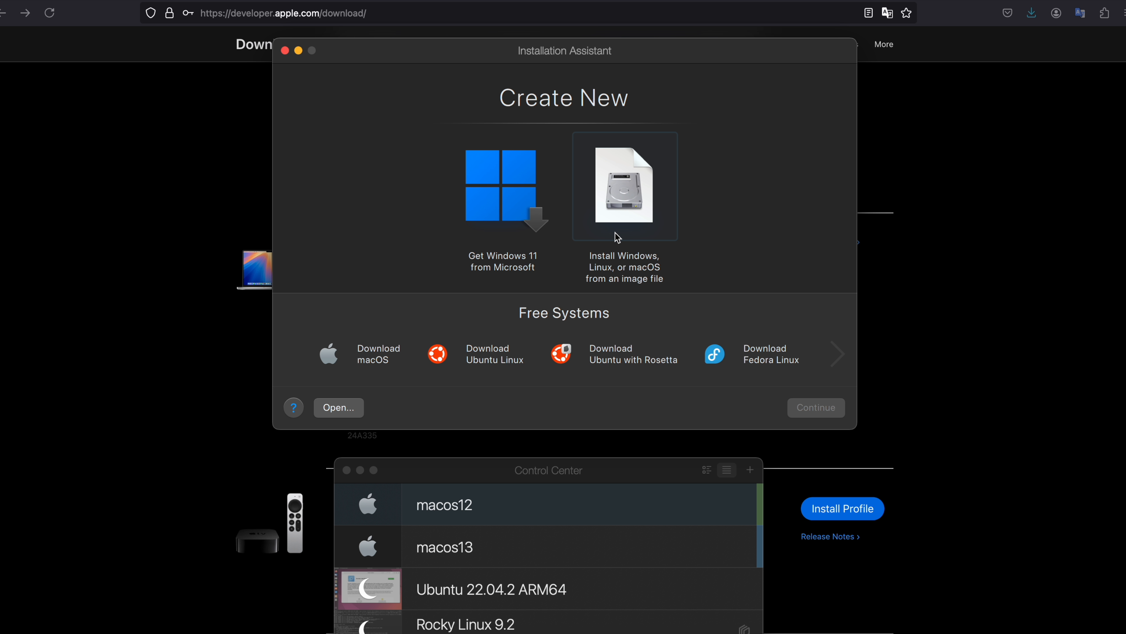
pyautogui.click(624, 188)
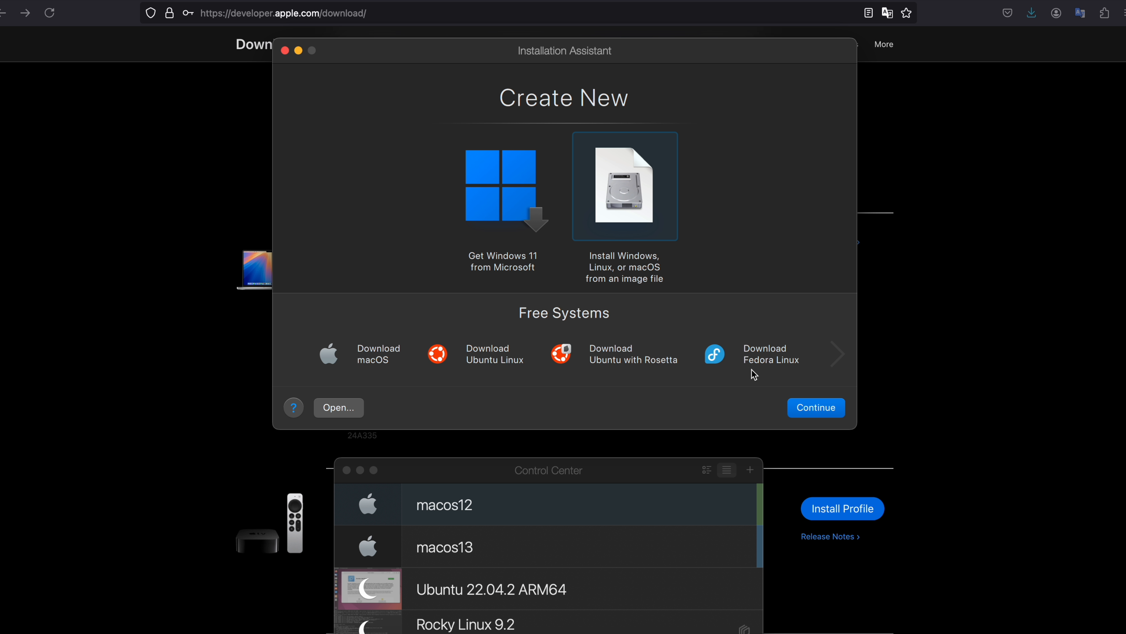
pyautogui.click(816, 407)
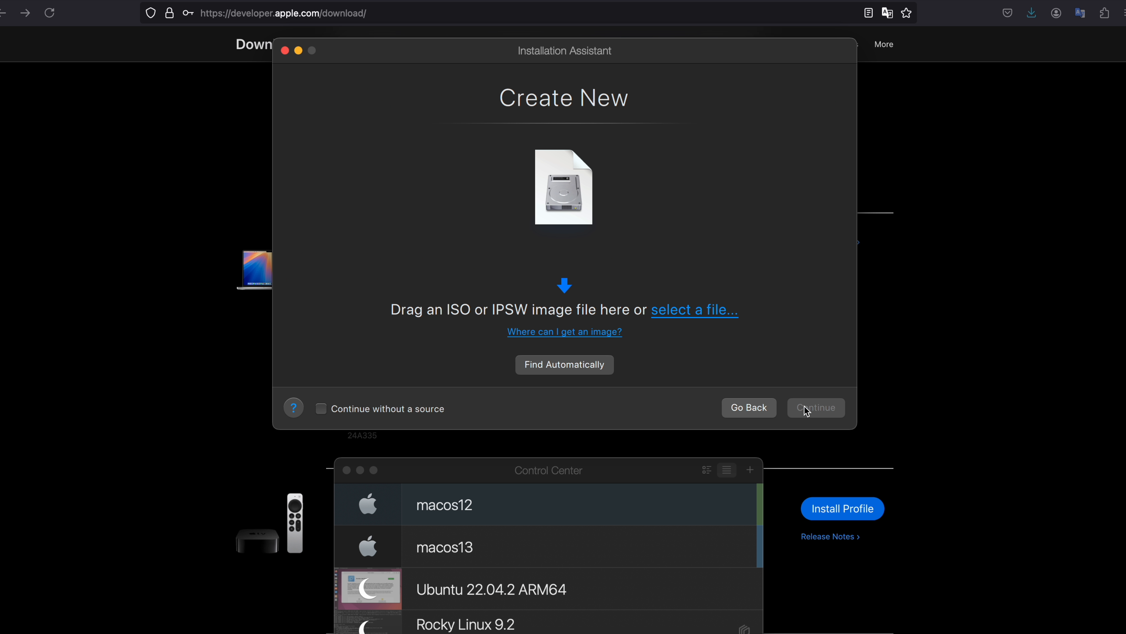
pyautogui.moveTo(692, 328)
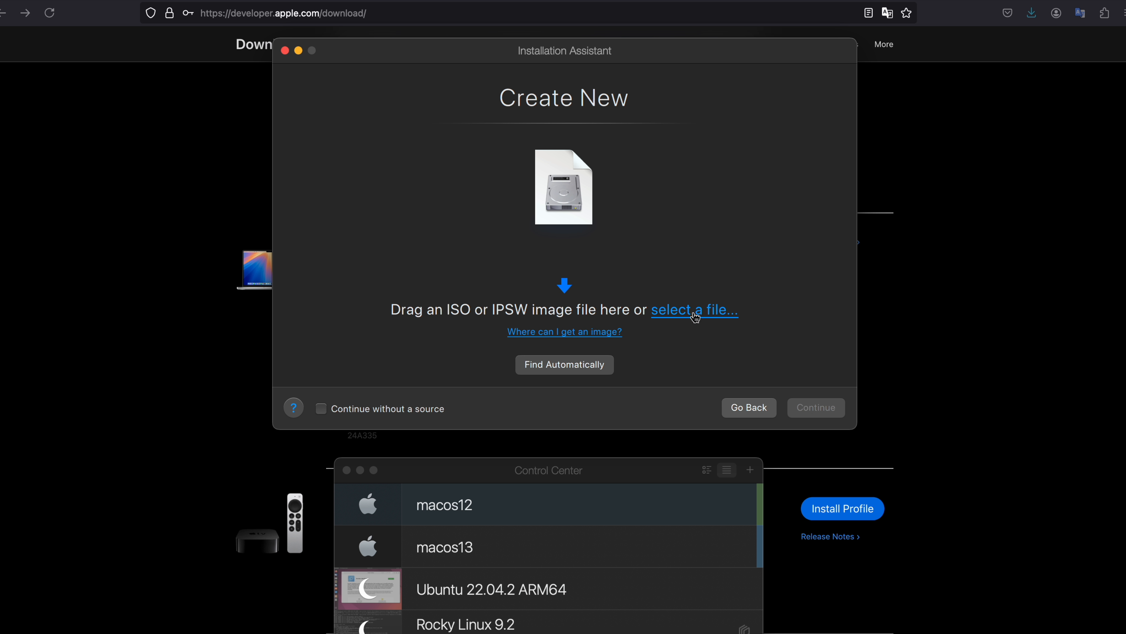
pyautogui.click(695, 310)
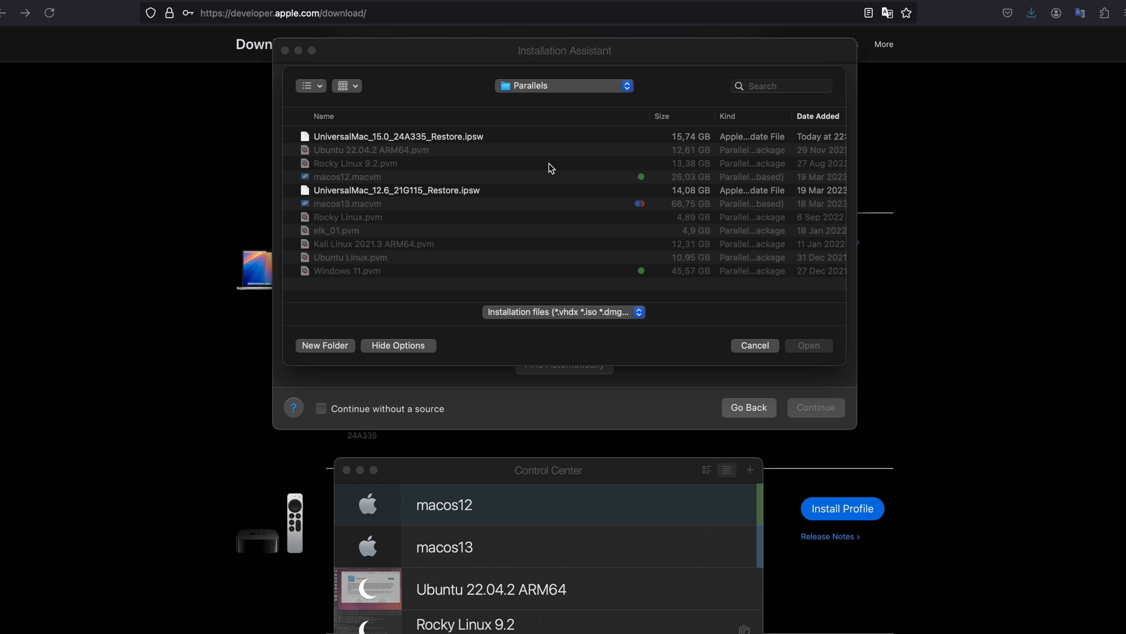
pyautogui.moveTo(523, 153)
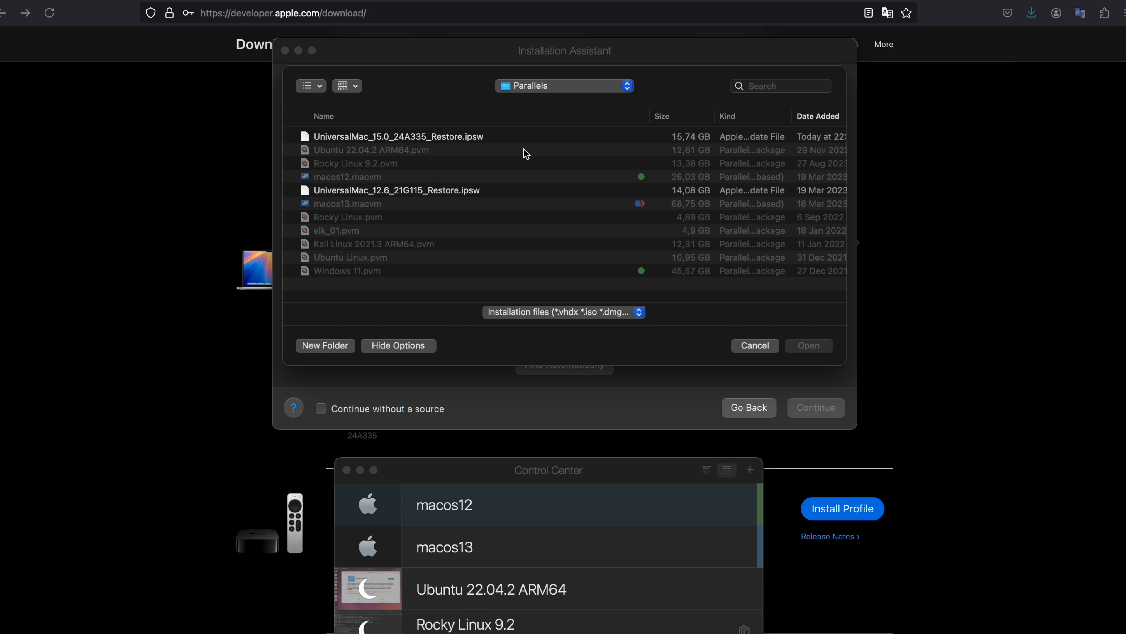
pyautogui.moveTo(483, 138)
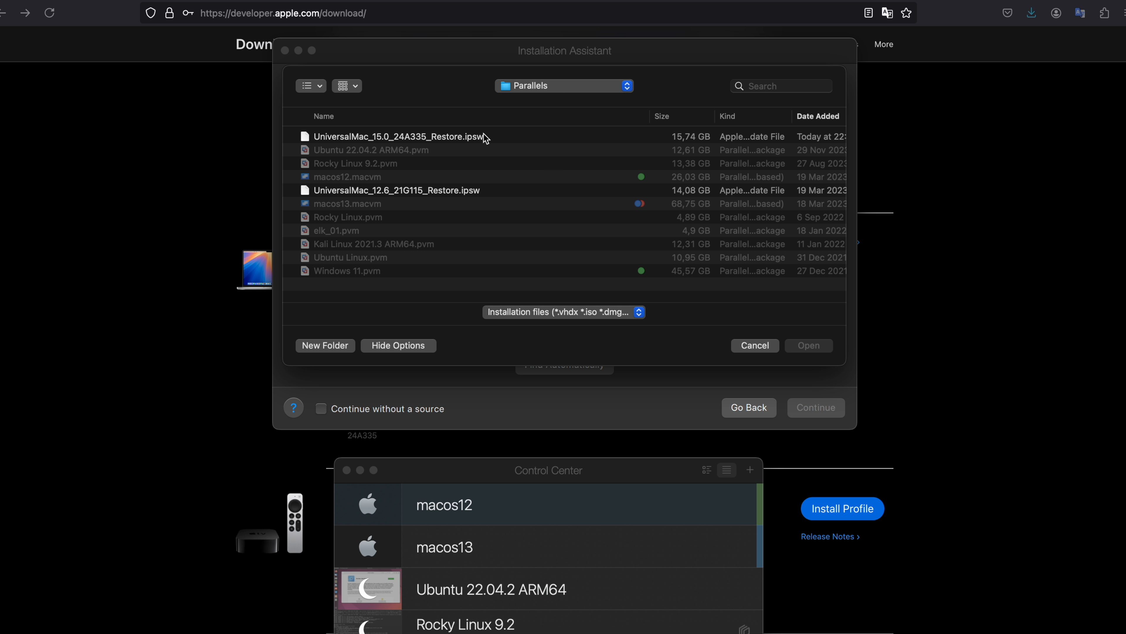
# Step: Choose UniversalMac_15.0_24A335_Restore.ipsw from the Parallels folder as the installation source
pyautogui.click(398, 136)
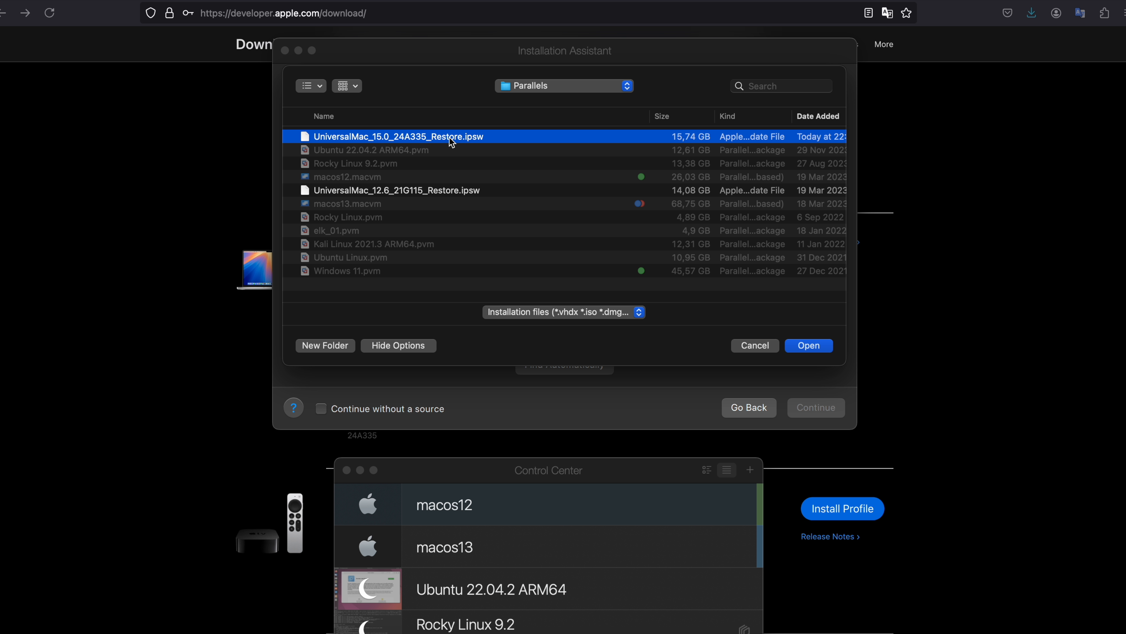
pyautogui.moveTo(790, 321)
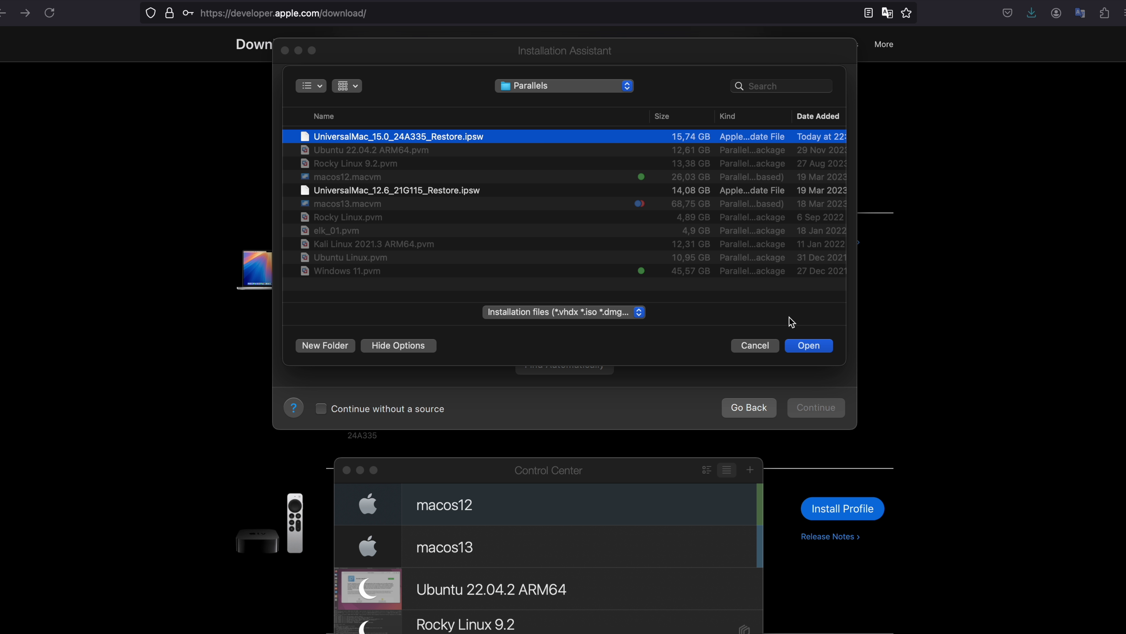
pyautogui.click(809, 346)
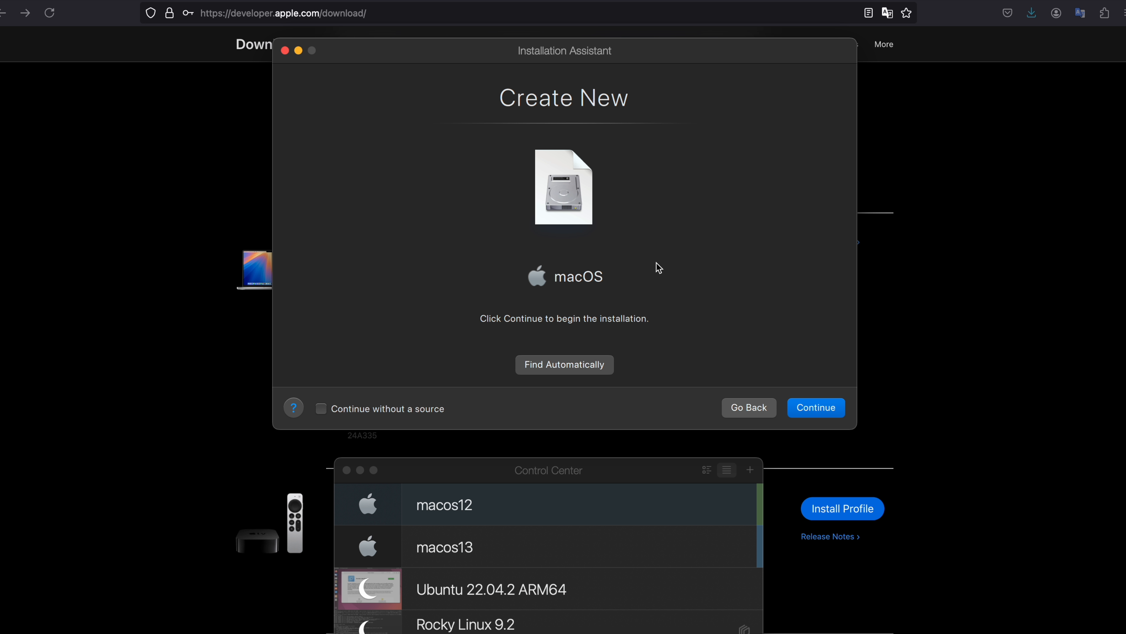
pyautogui.moveTo(810, 399)
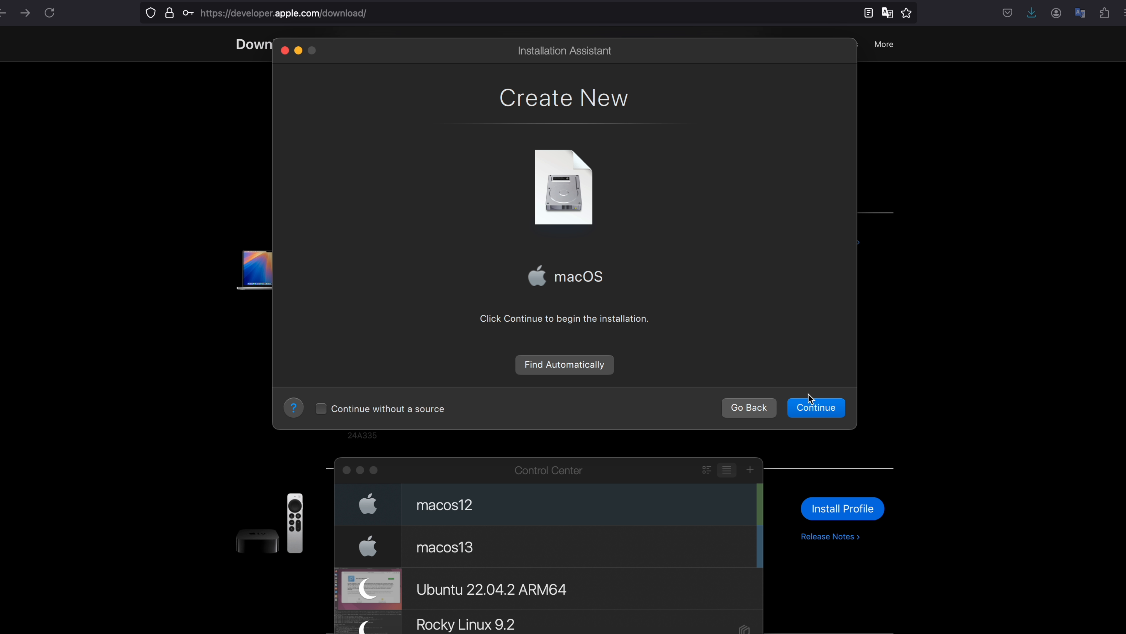
# Step: Name the new virtual machine 'macos15' and create it
pyautogui.click(816, 407)
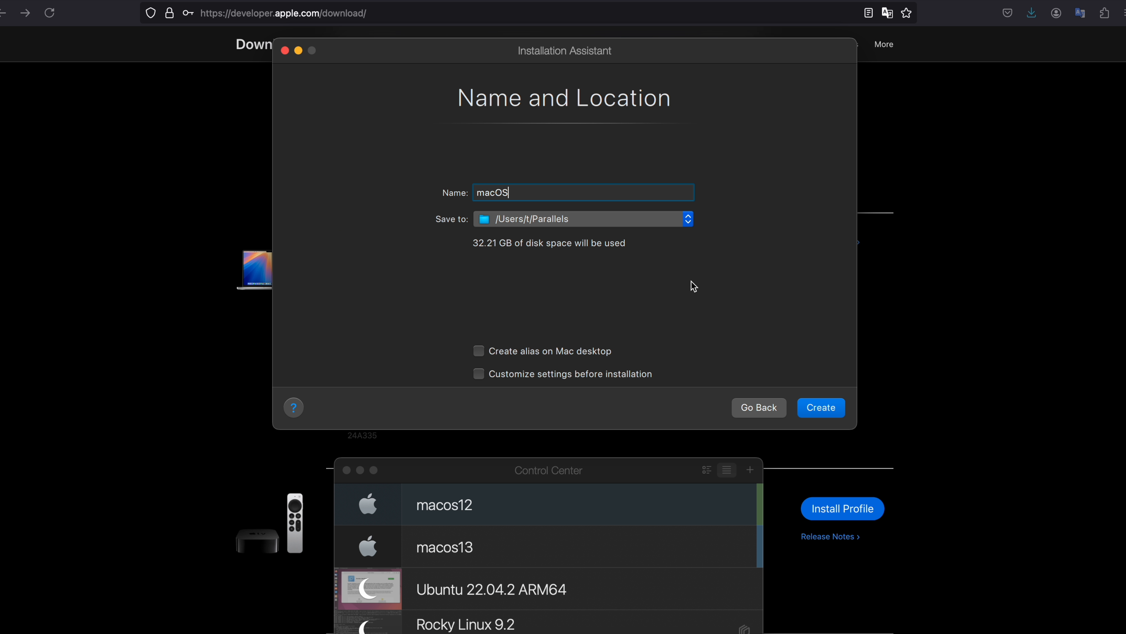
pyautogui.write('macos15')
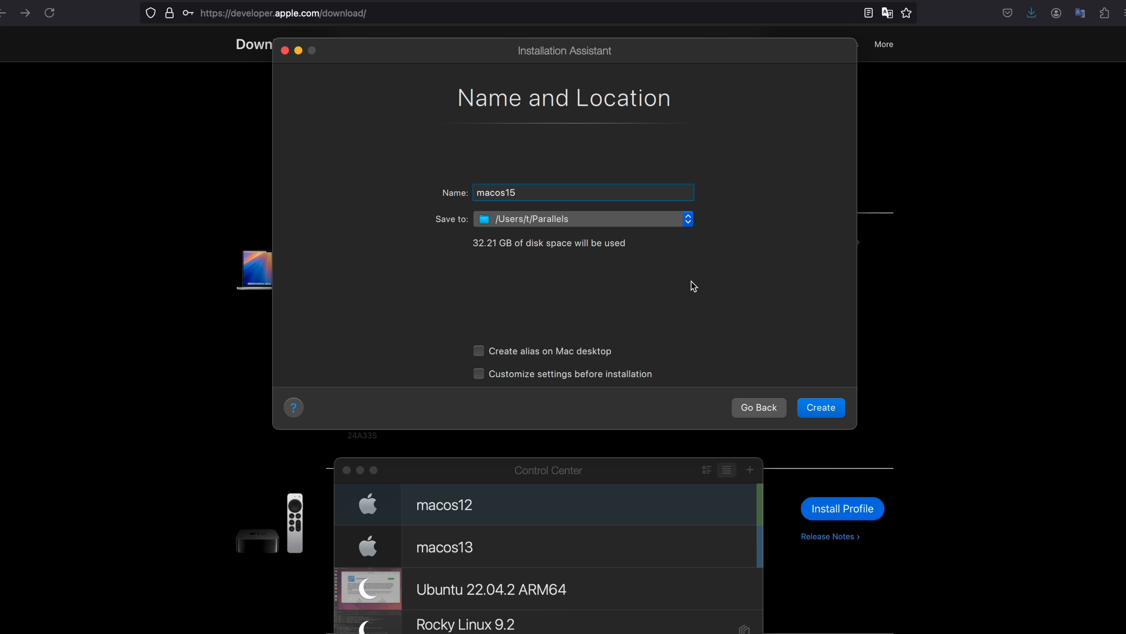
pyautogui.click(821, 408)
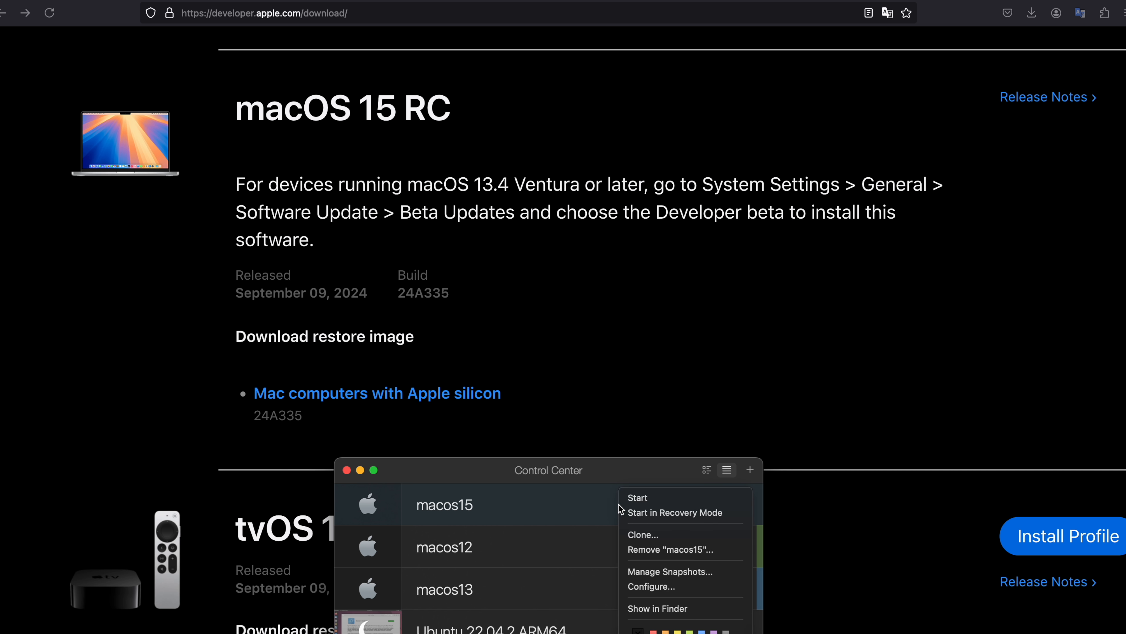
# Step: Start the macos15 virtual machine from Control Center
pyautogui.click(637, 498)
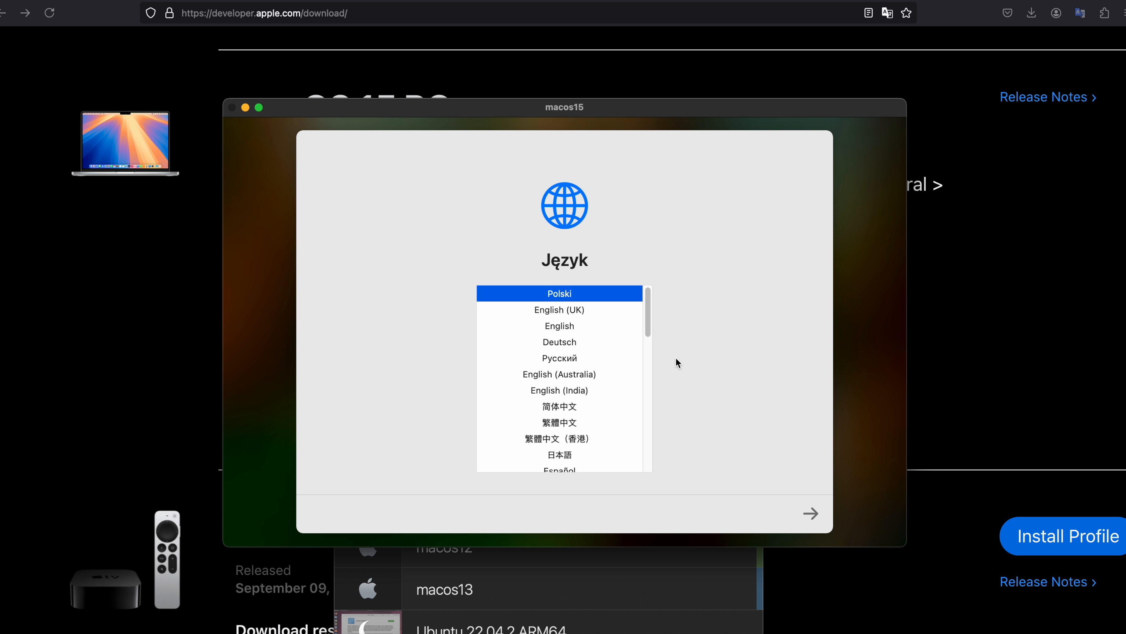
# Step: Choose English and the United States region, accepting the suggested language and input settings
pyautogui.click(559, 326)
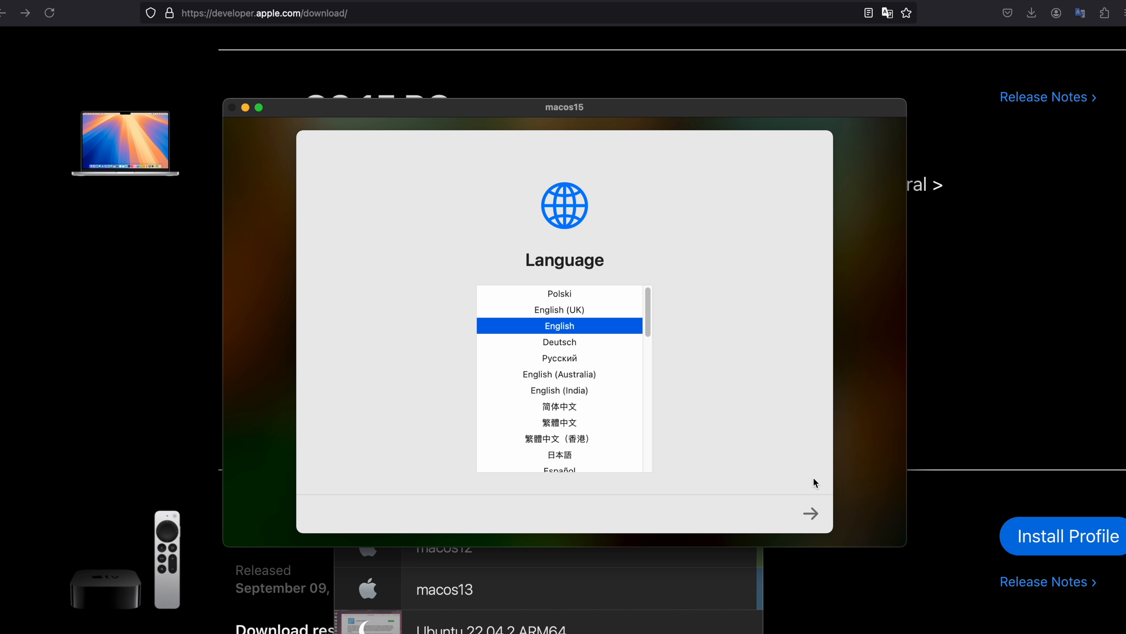
pyautogui.click(811, 513)
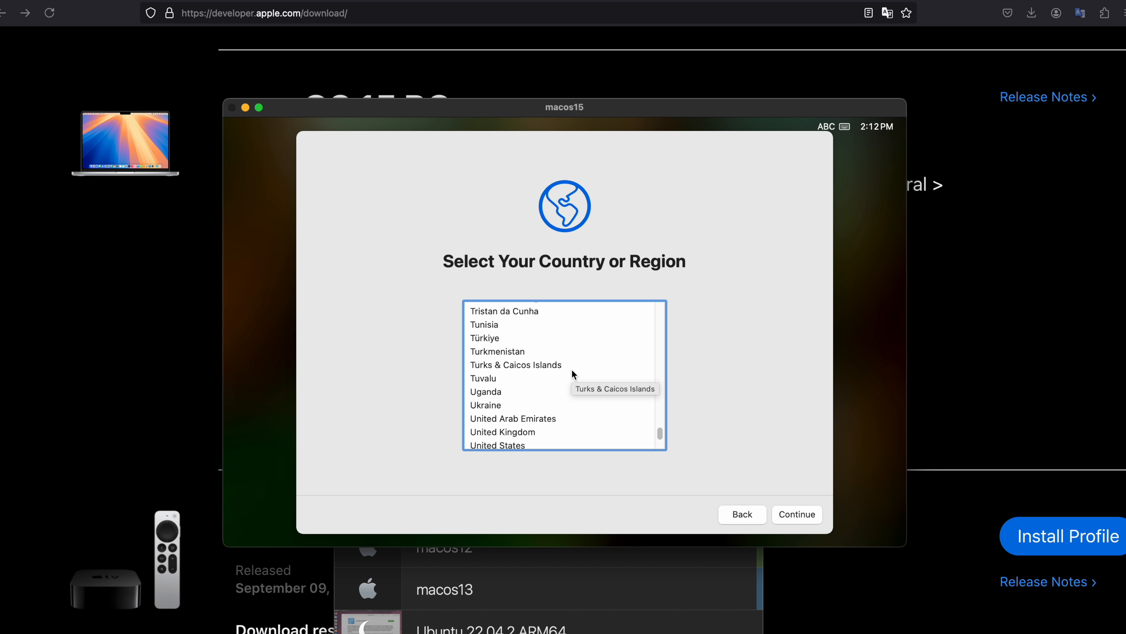
pyautogui.click(497, 445)
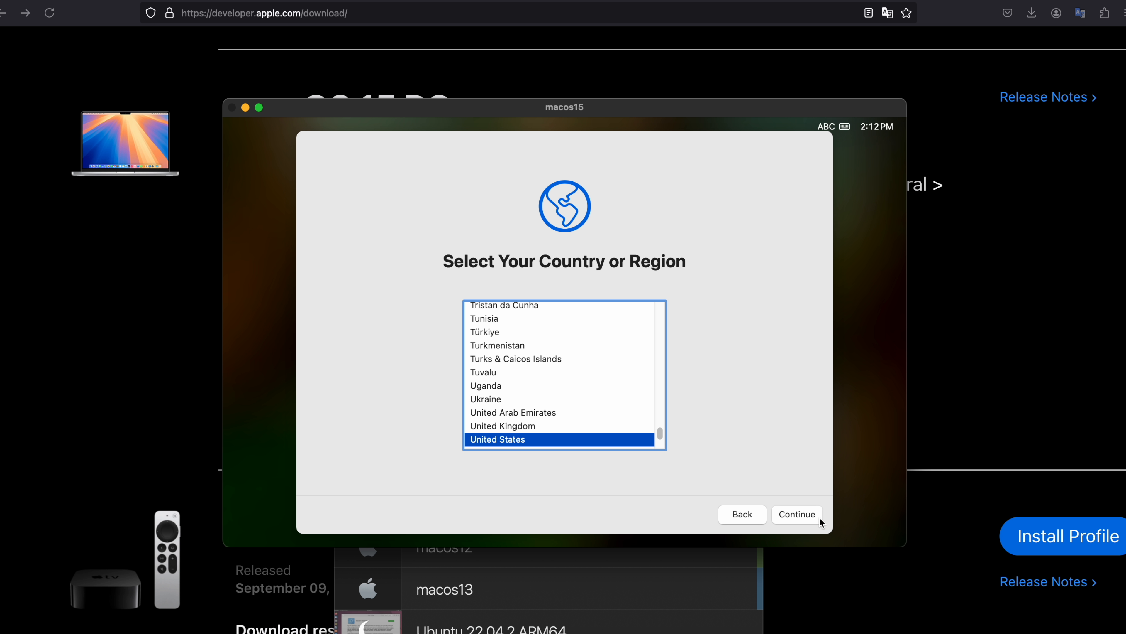
pyautogui.click(797, 515)
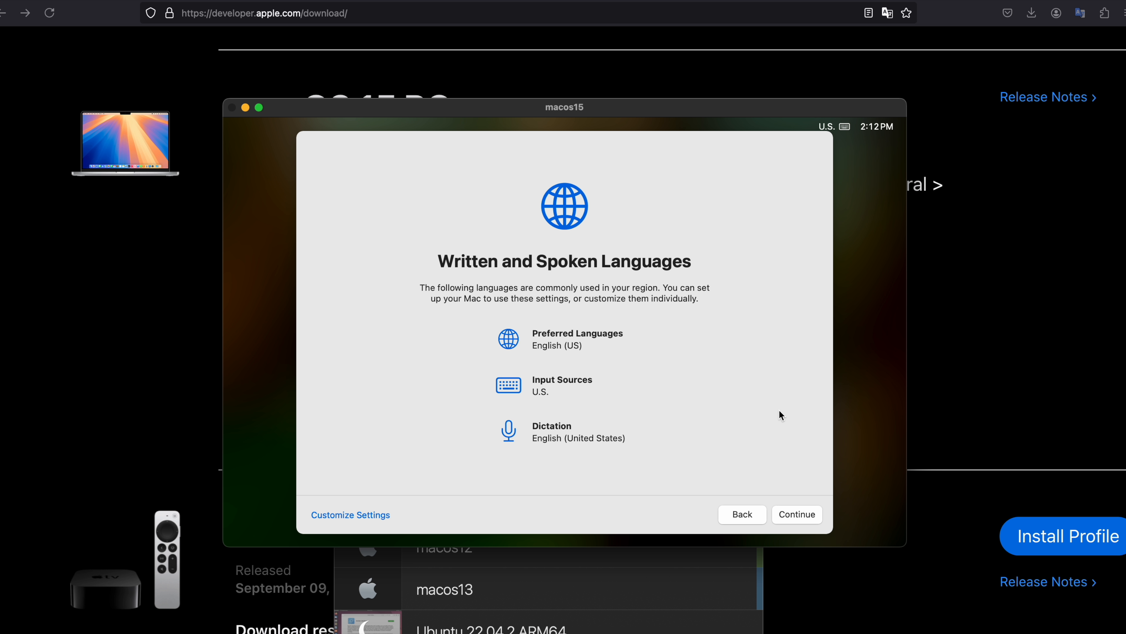
pyautogui.click(797, 514)
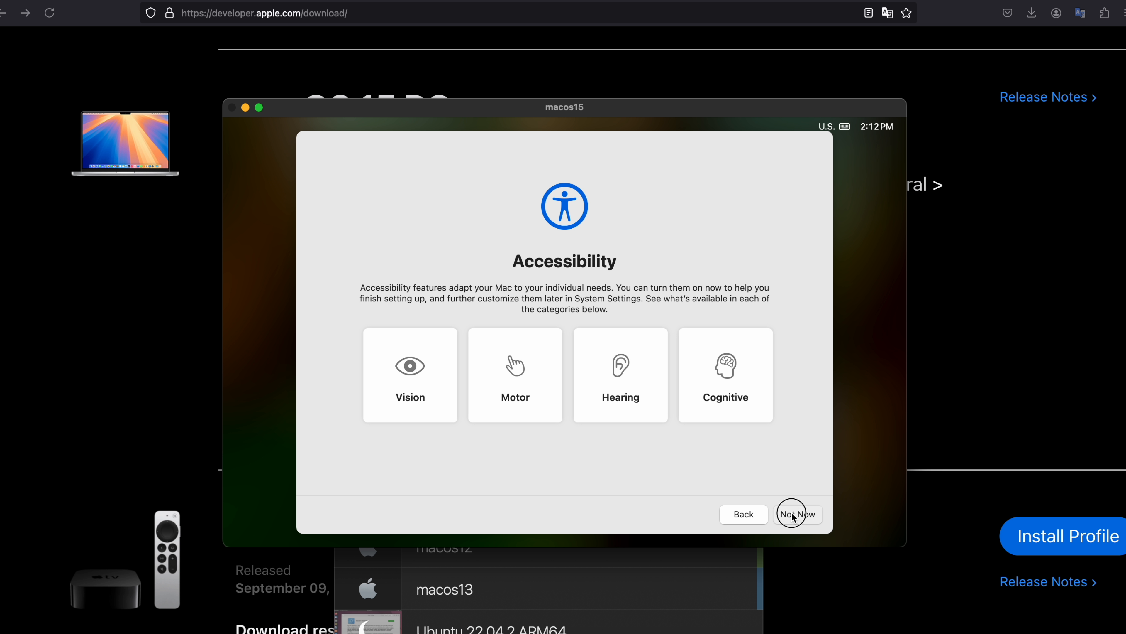
# Step: Skip accessibility, pass the data and privacy notice, and skip Apple Account sign-in
pyautogui.click(797, 514)
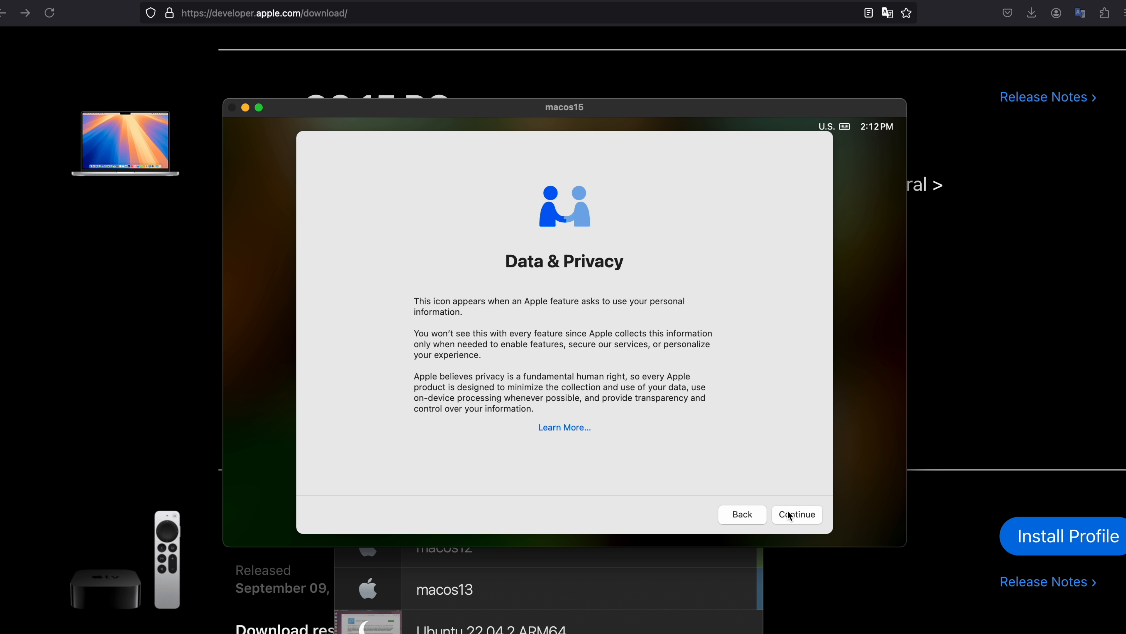
pyautogui.click(797, 514)
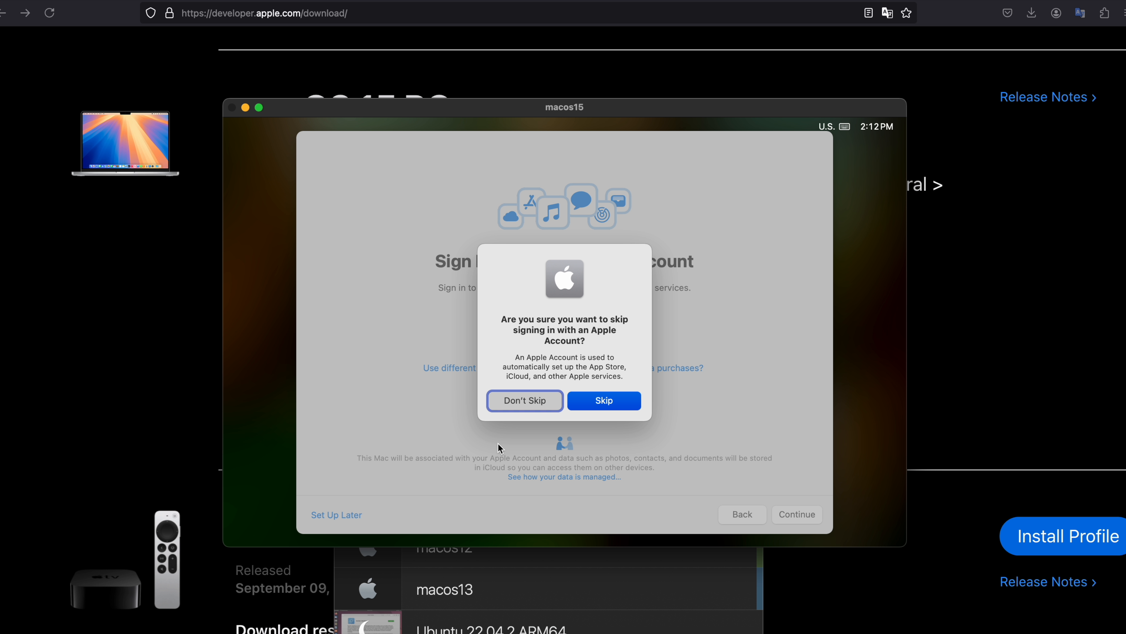
pyautogui.click(604, 400)
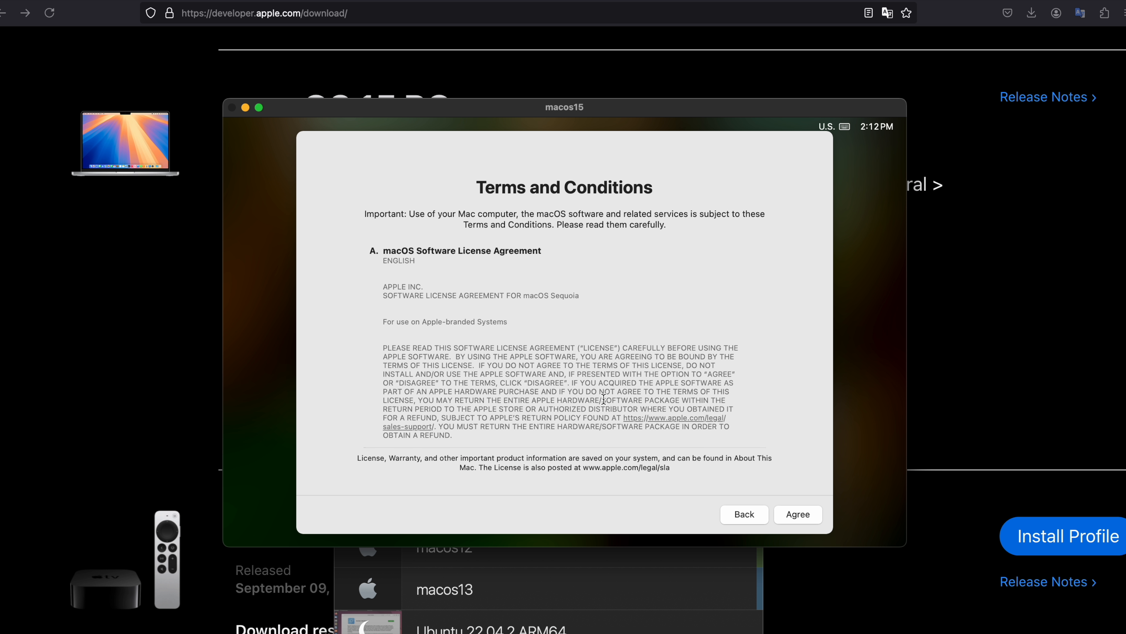
# Step: Agree to the macOS license and fill in the new computer account's name and password fields
pyautogui.click(797, 515)
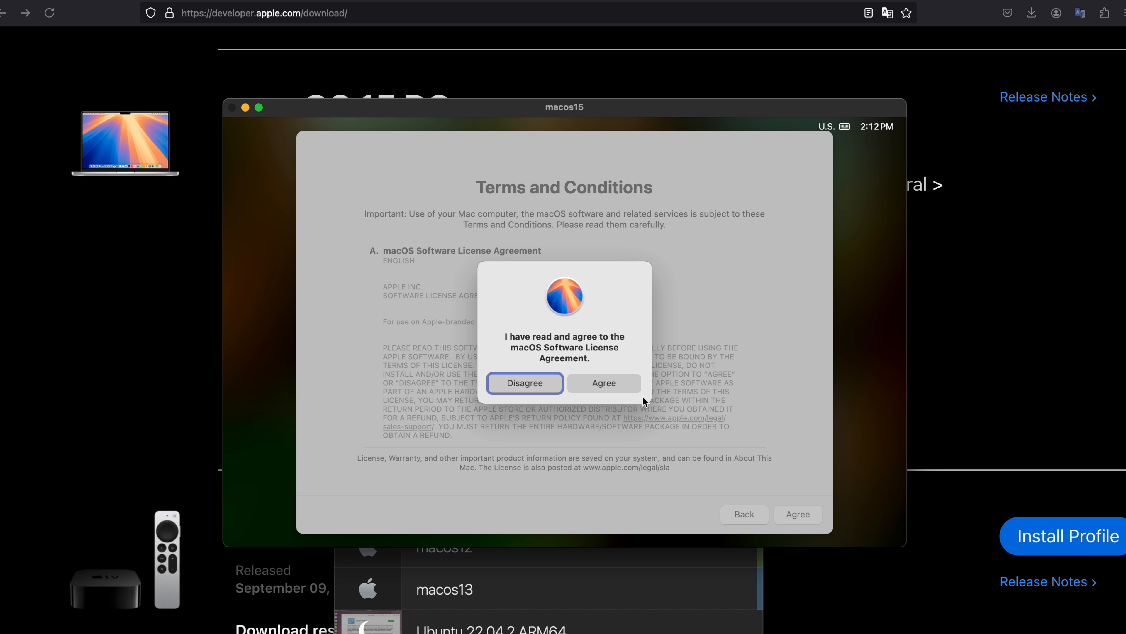
pyautogui.moveTo(629, 397)
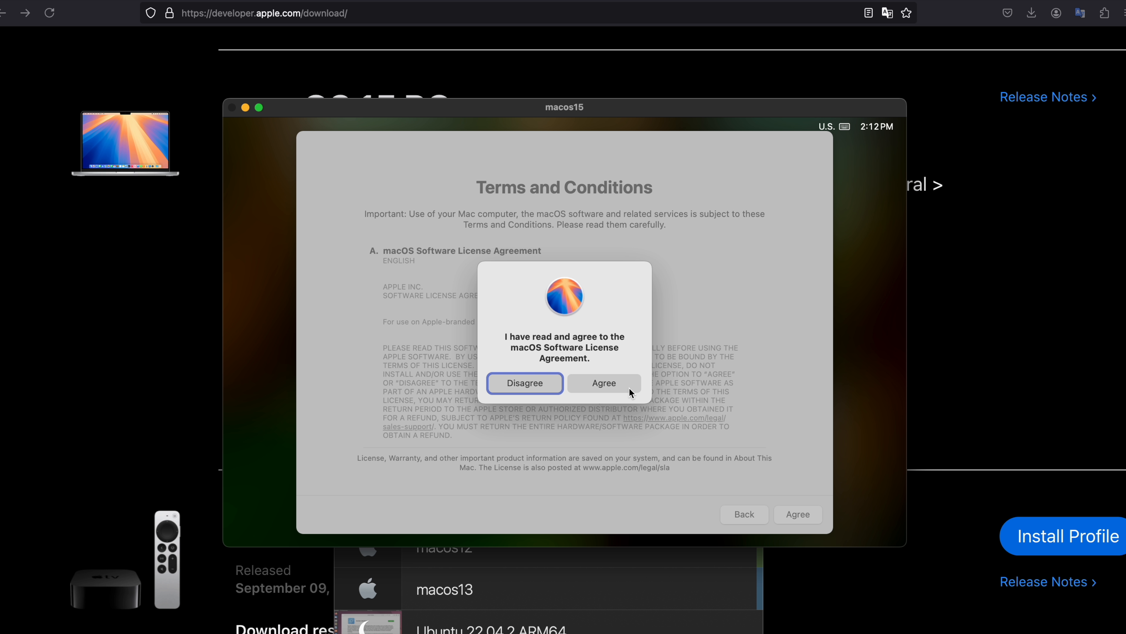
pyautogui.click(604, 382)
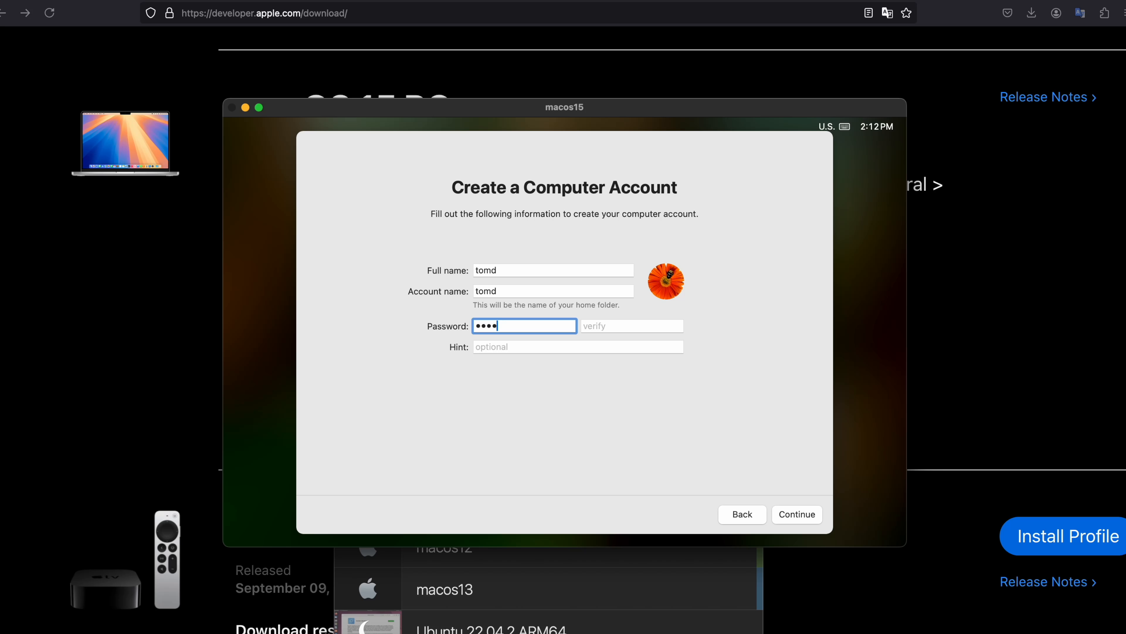
pyautogui.click(632, 325)
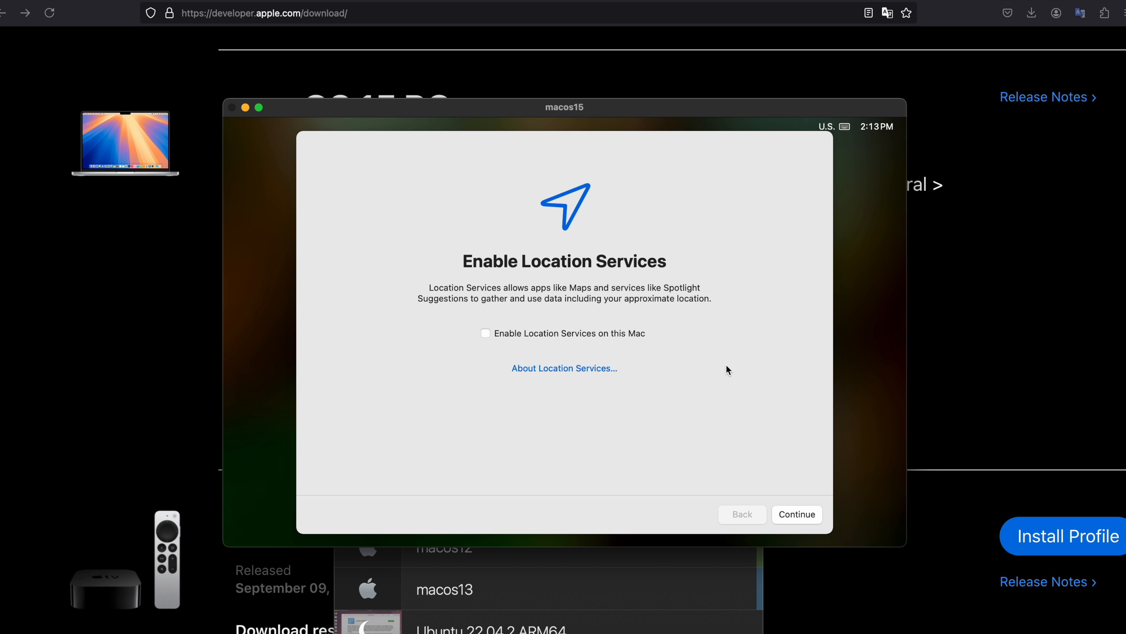
# Step: Decline Location Services, keep the Cupertino time zone, and untick Share Mac Analytics
pyautogui.click(797, 514)
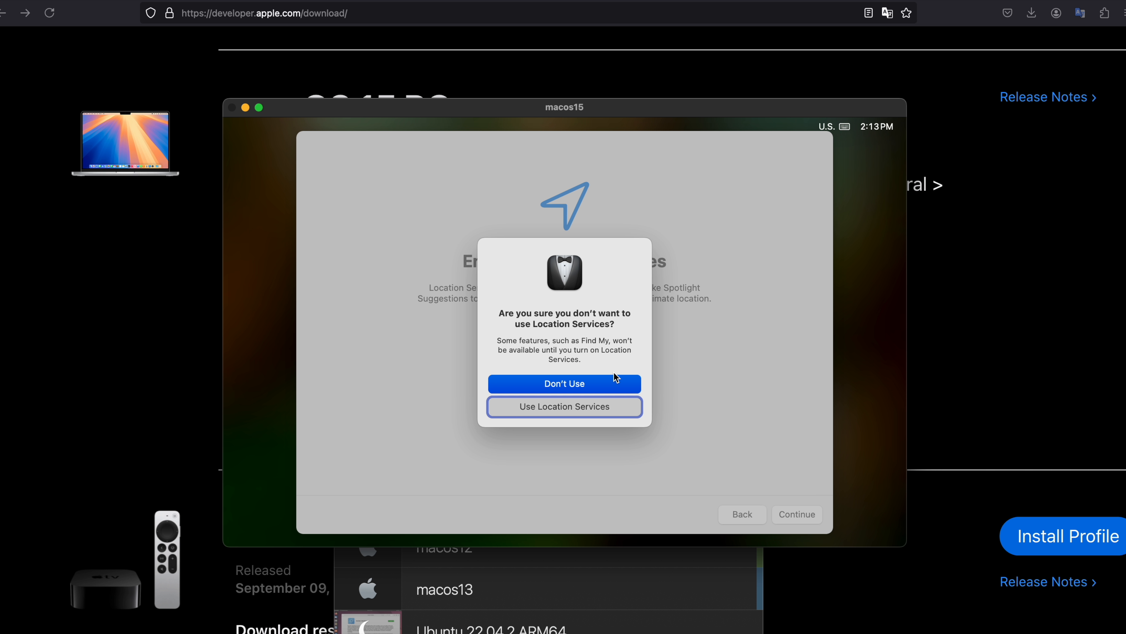
pyautogui.click(565, 383)
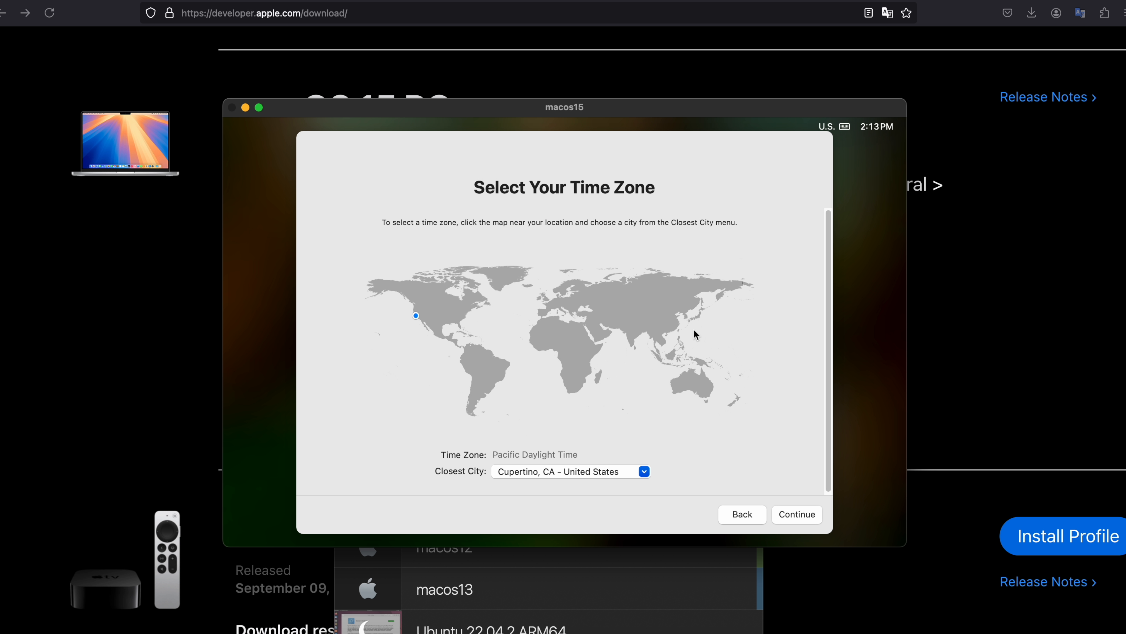
pyautogui.click(798, 514)
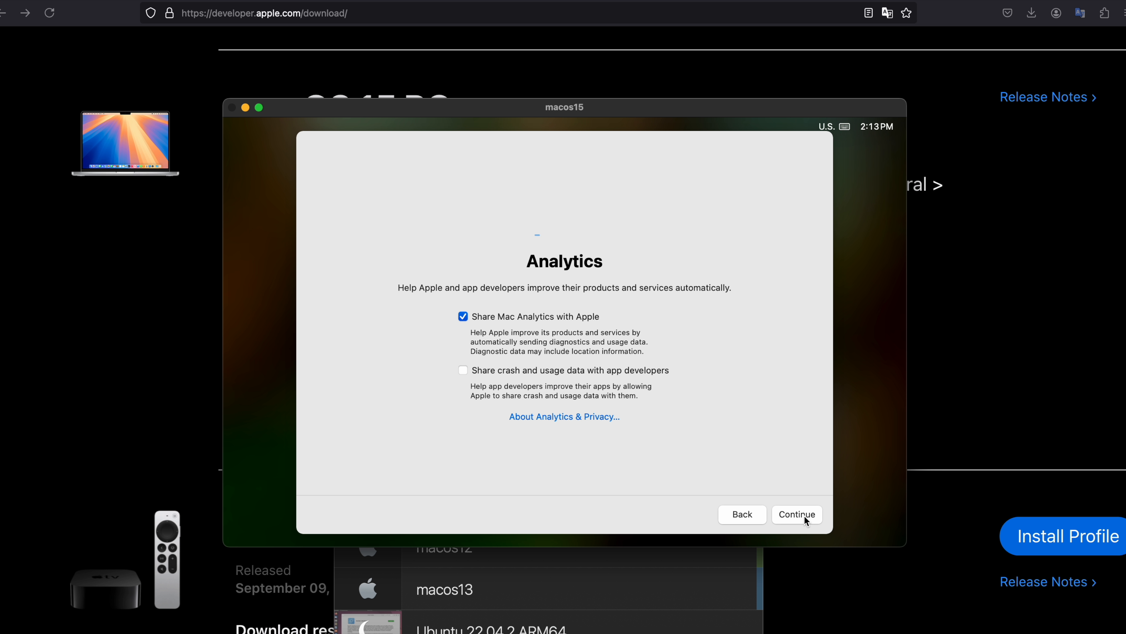
pyautogui.click(463, 316)
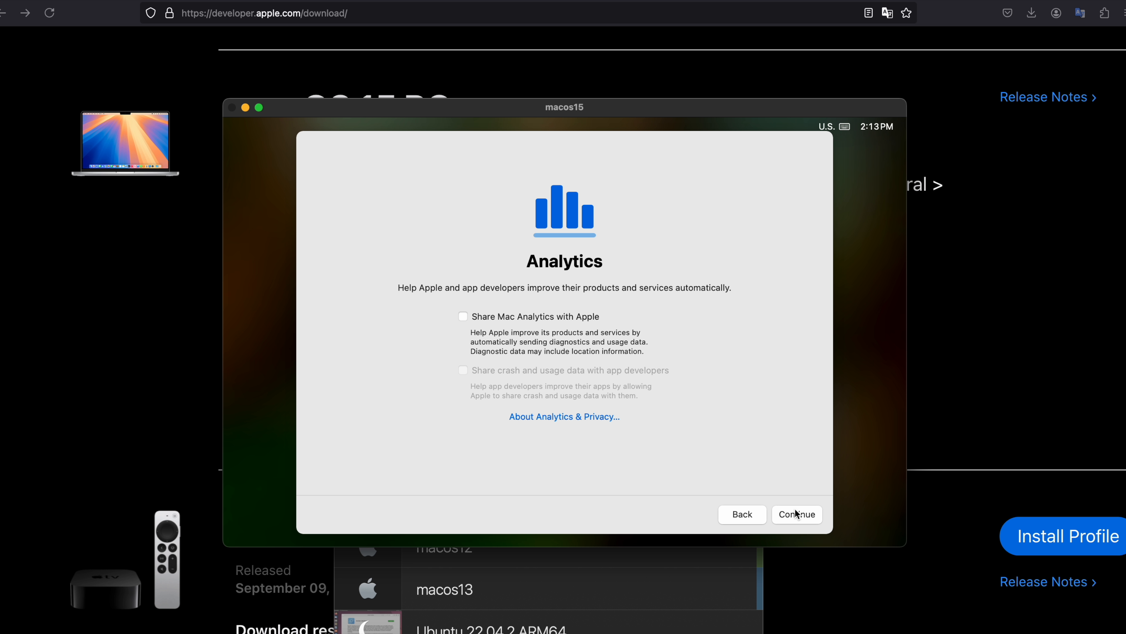
pyautogui.click(797, 514)
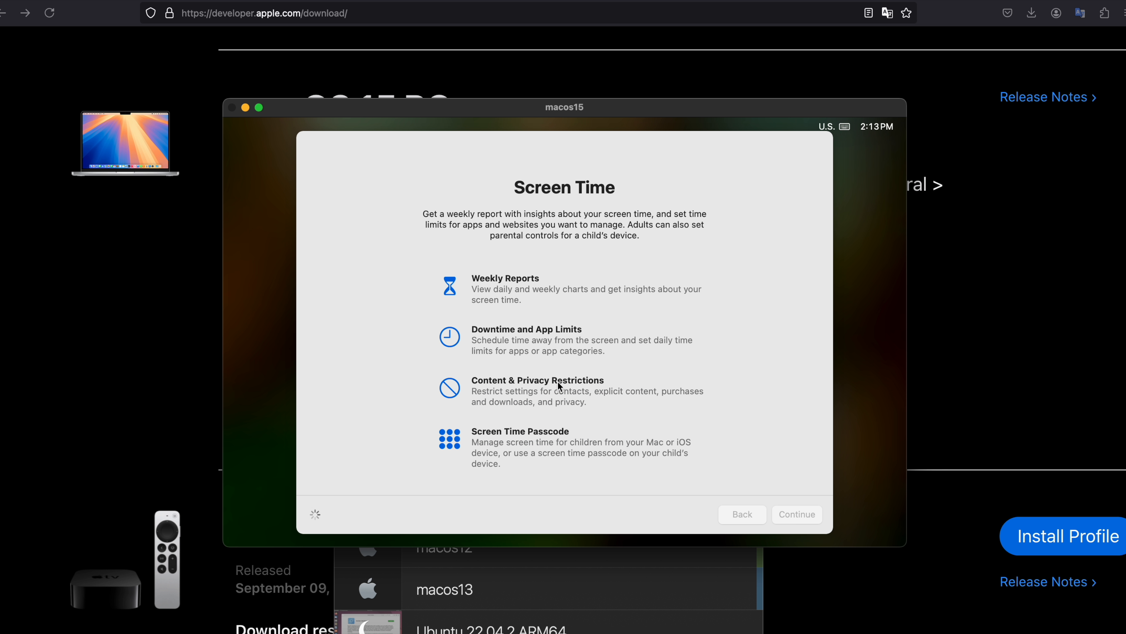
# Step: Skip Screen Time and Ask Siri, then pick the Dark appearance
pyautogui.click(797, 513)
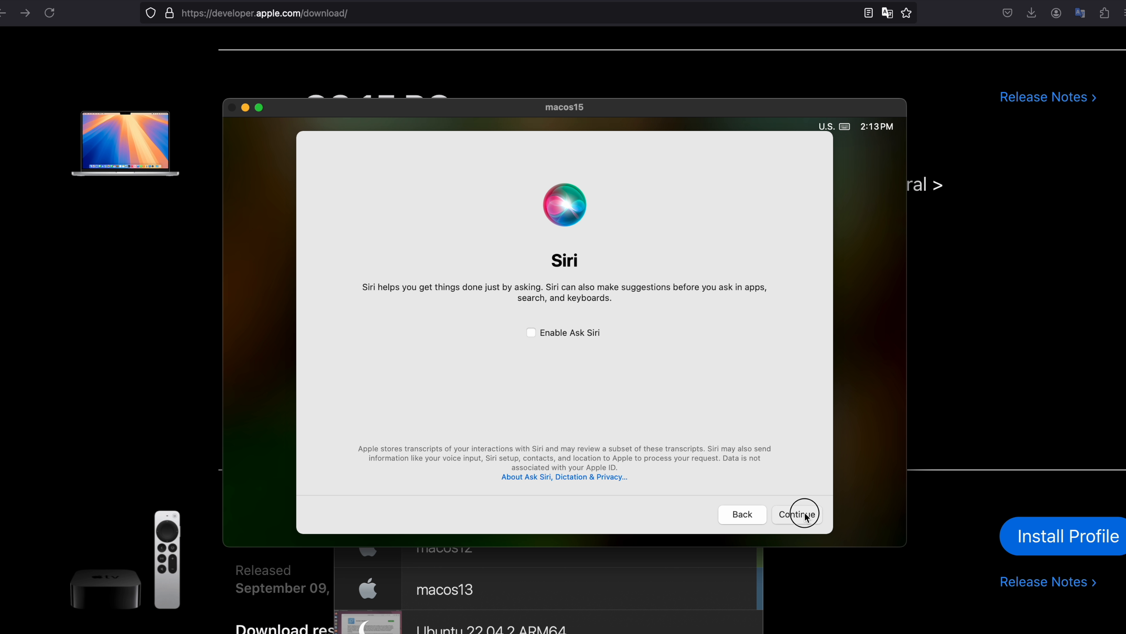
pyautogui.click(797, 514)
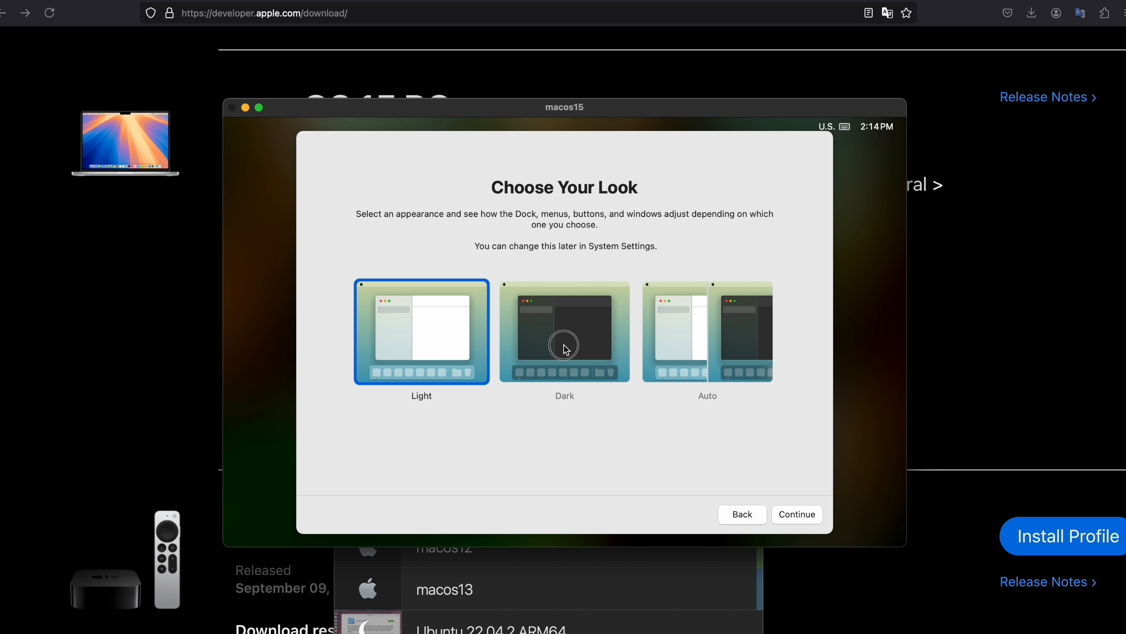
pyautogui.click(798, 515)
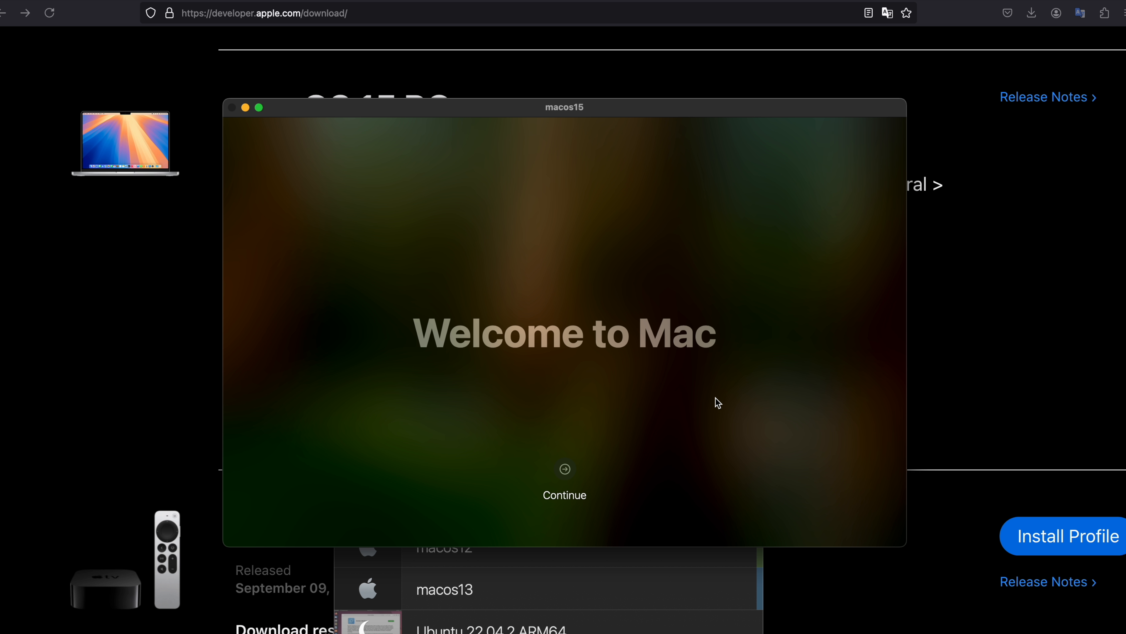
# Step: Continue past Welcome to Mac, install Parallels Tools from the app menu and restart macOS
pyautogui.click(565, 469)
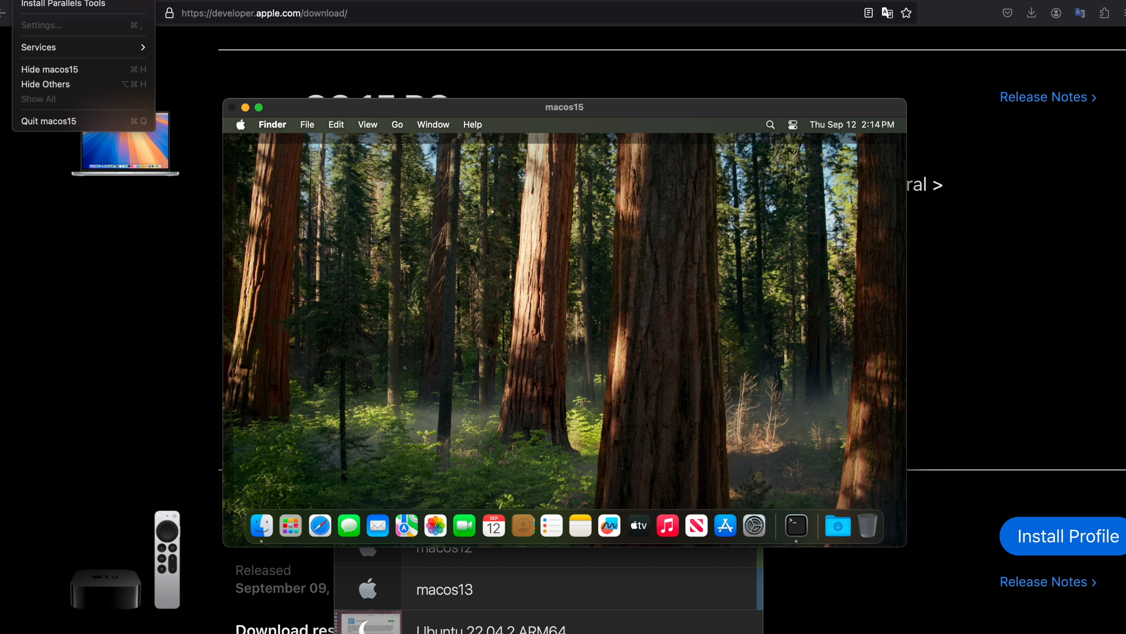
pyautogui.moveTo(67, 9)
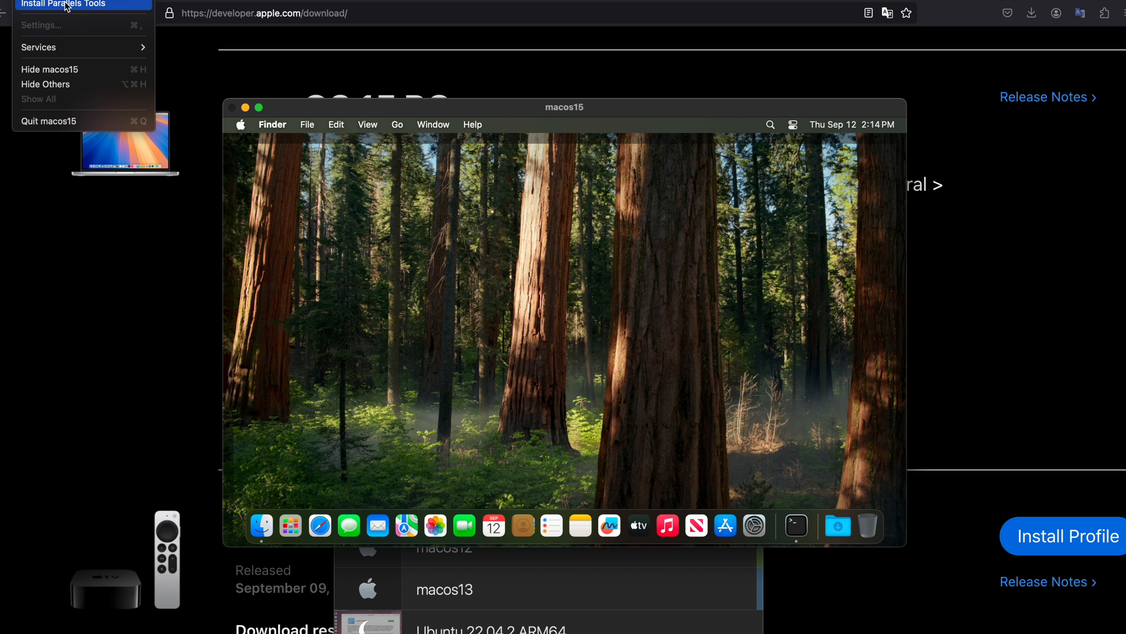
pyautogui.click(64, 4)
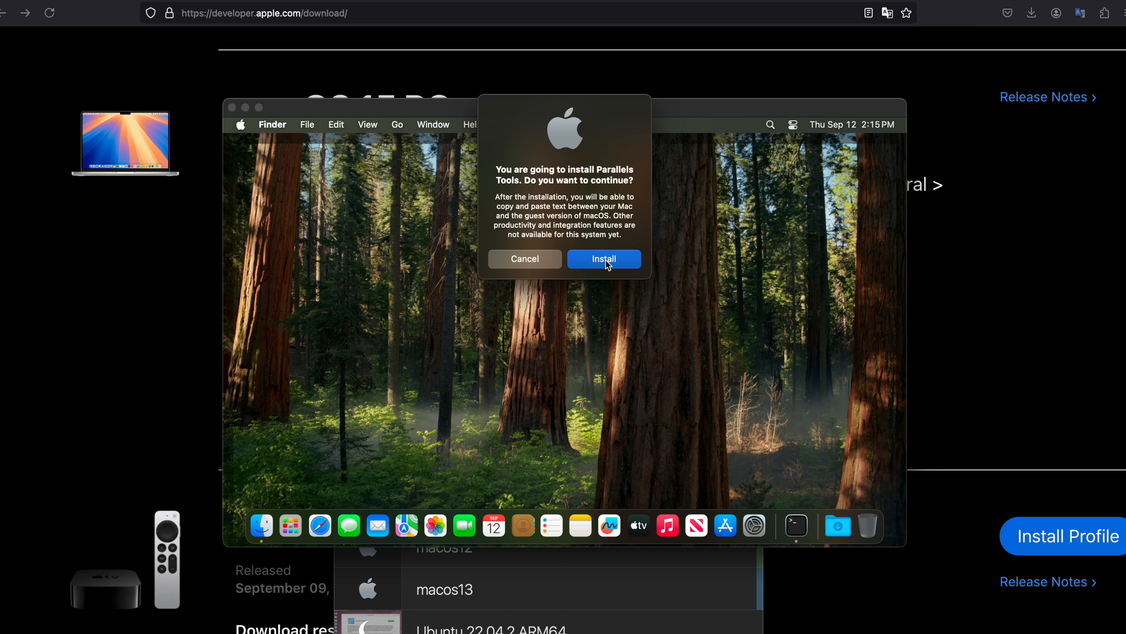
pyautogui.click(604, 259)
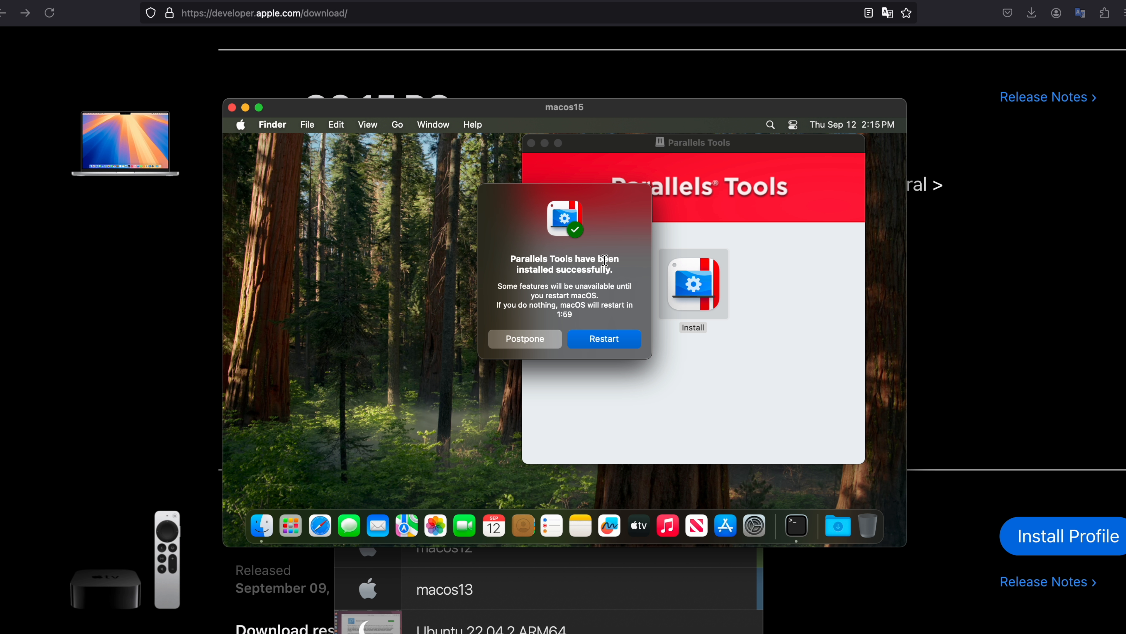
pyautogui.click(524, 338)
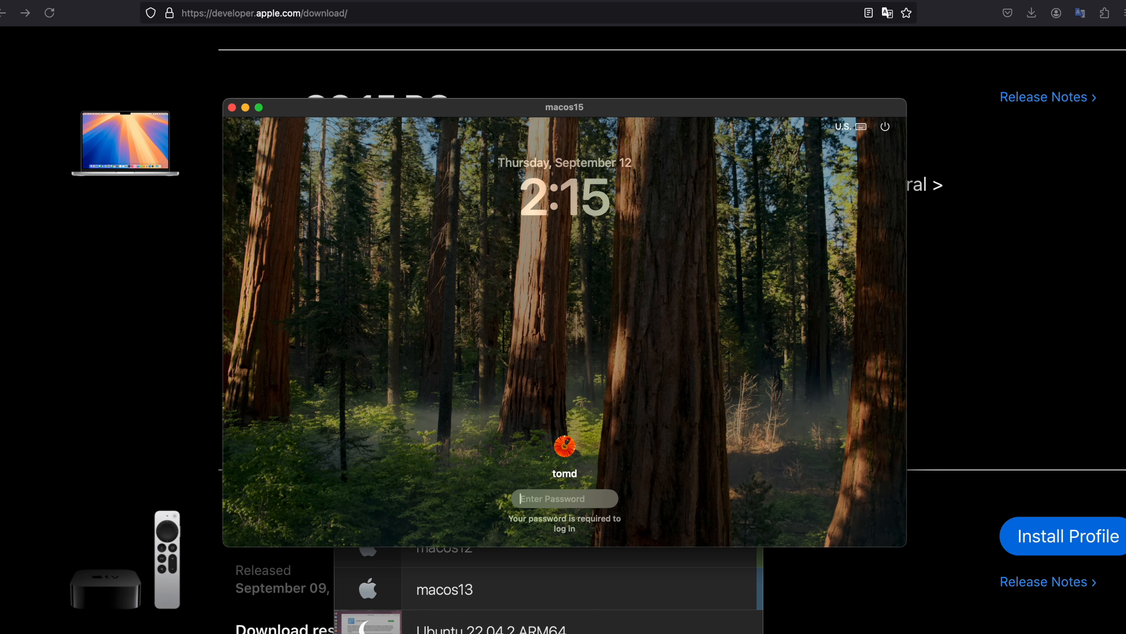
# Step: Enter the account password on the login screen to return to the desktop
pyautogui.write('password')
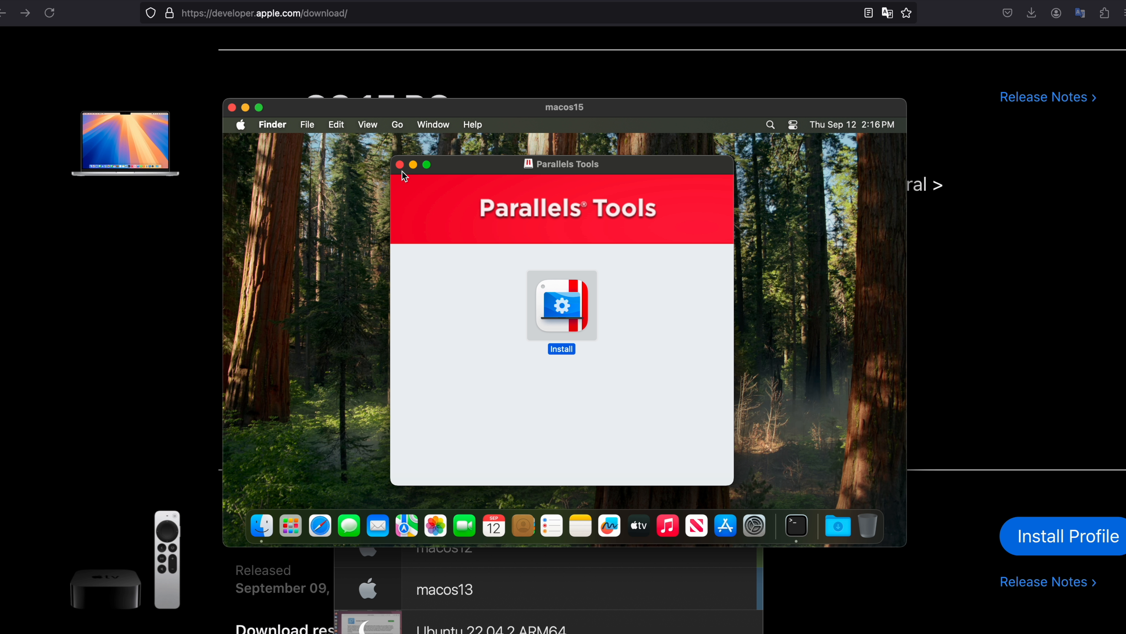
# Step: Choose Sonoma Horizon under Landscape as the desktop wallpaper via Change Wallpaper
pyautogui.rightClick(568, 281)
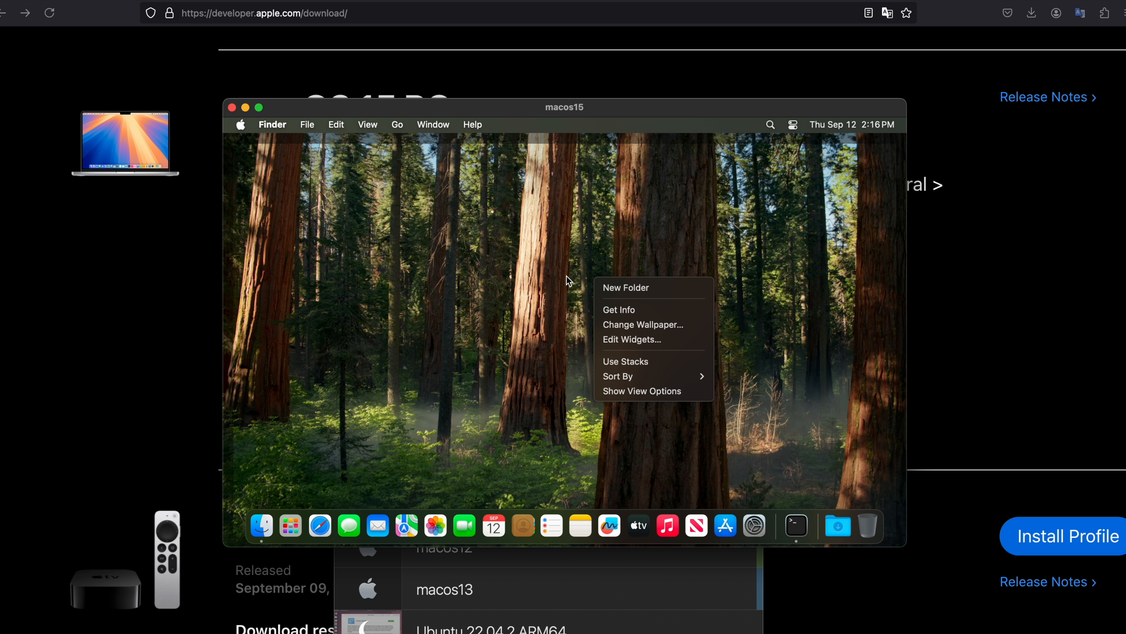
pyautogui.click(632, 328)
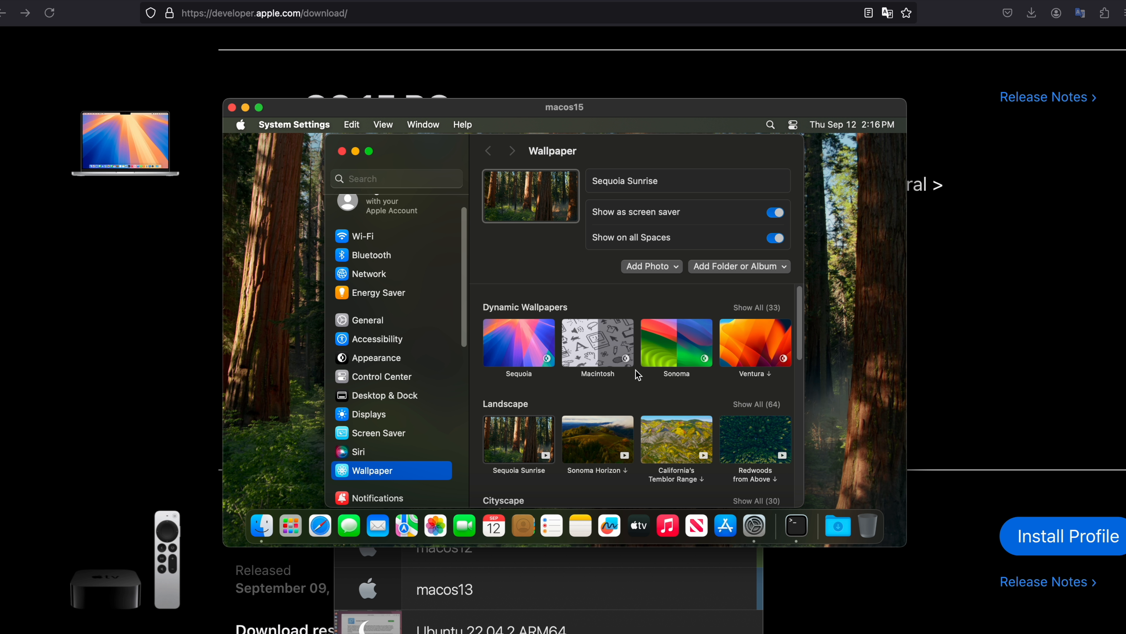
pyautogui.moveTo(652, 437)
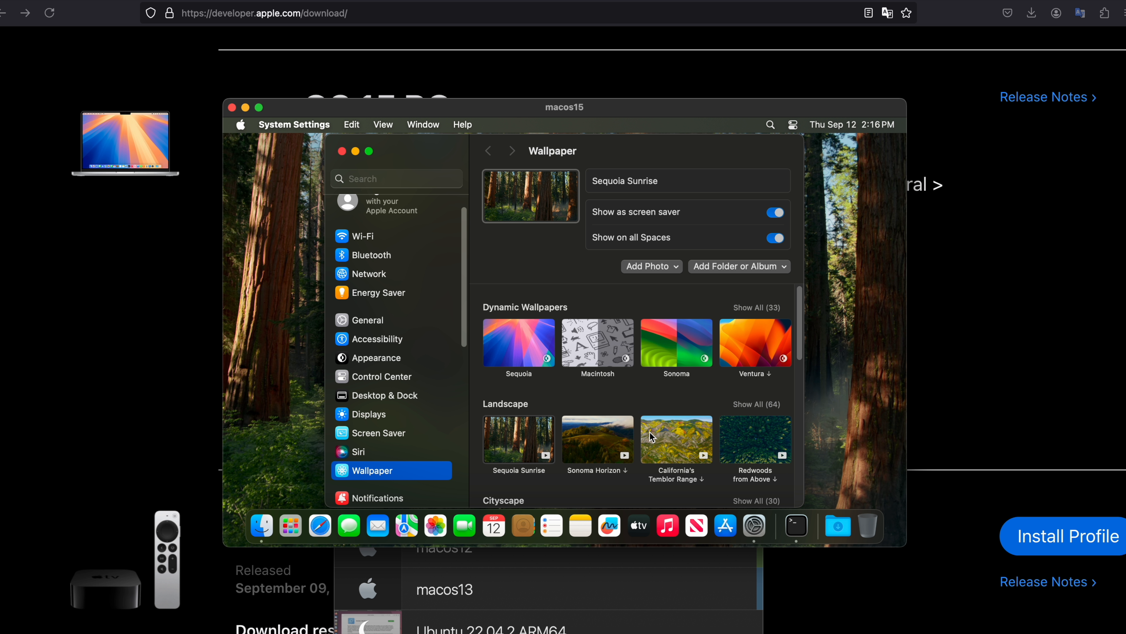
pyautogui.click(598, 440)
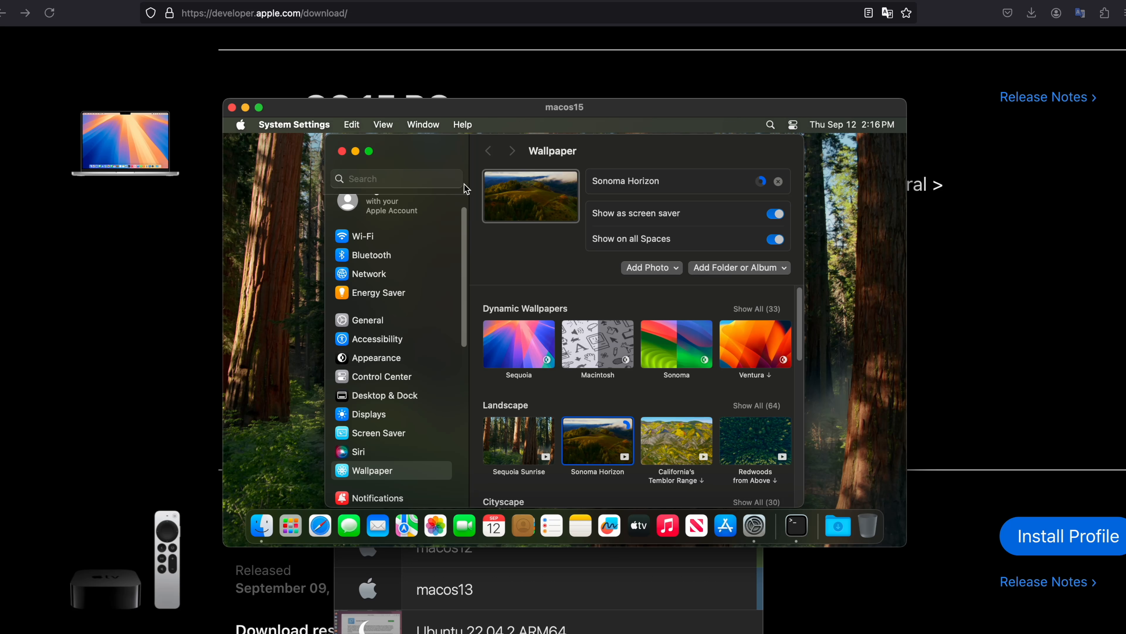
pyautogui.moveTo(738, 459)
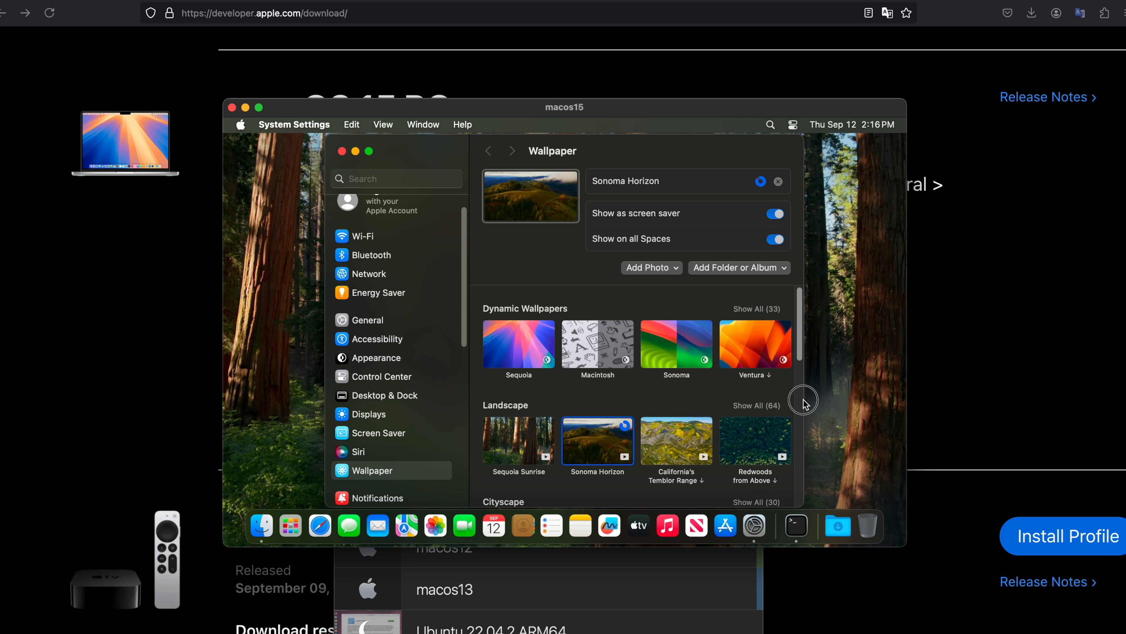
pyautogui.scroll(-3)
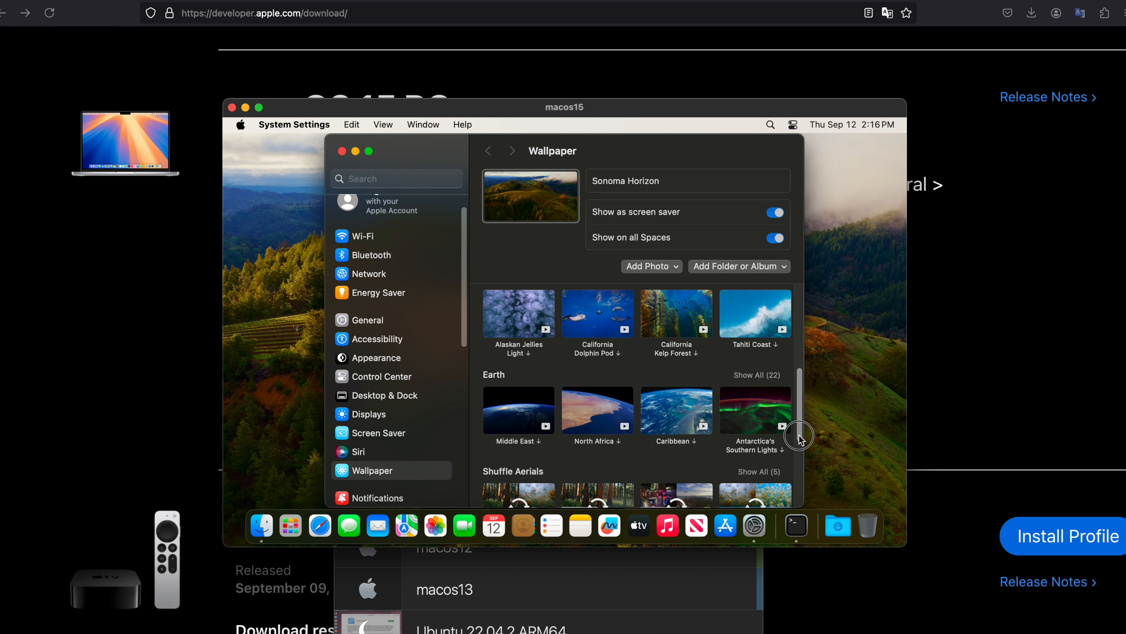